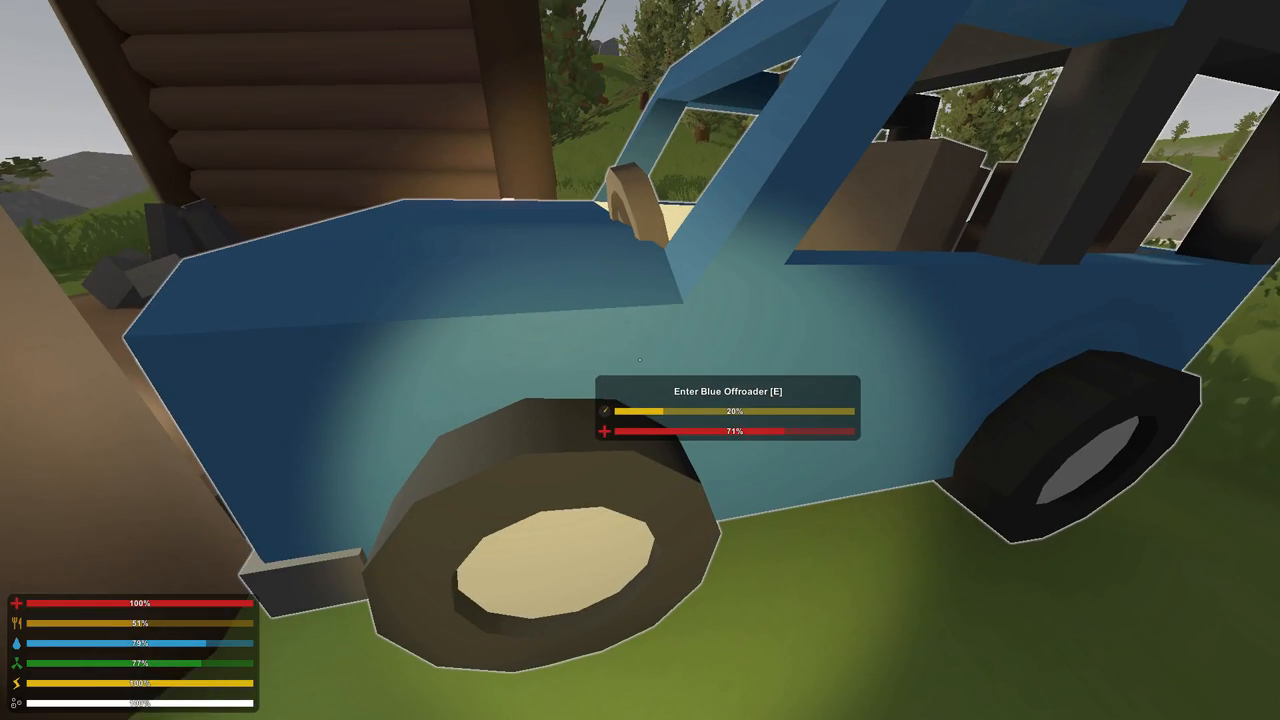
Step: Move the Safezone Radiator, boxes and lamp stand from the car's storage into the red dufflebag
{"action": "key", "text": "Tab"}
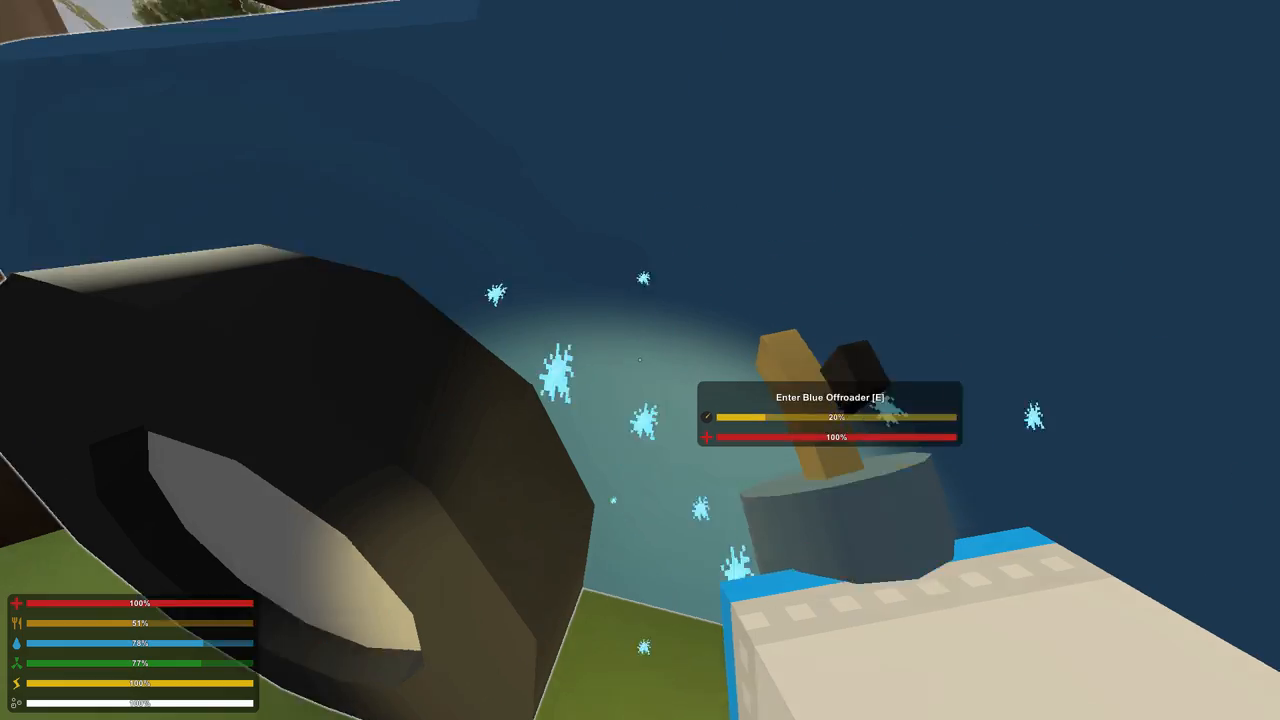
{"action": "key", "text": "Tab"}
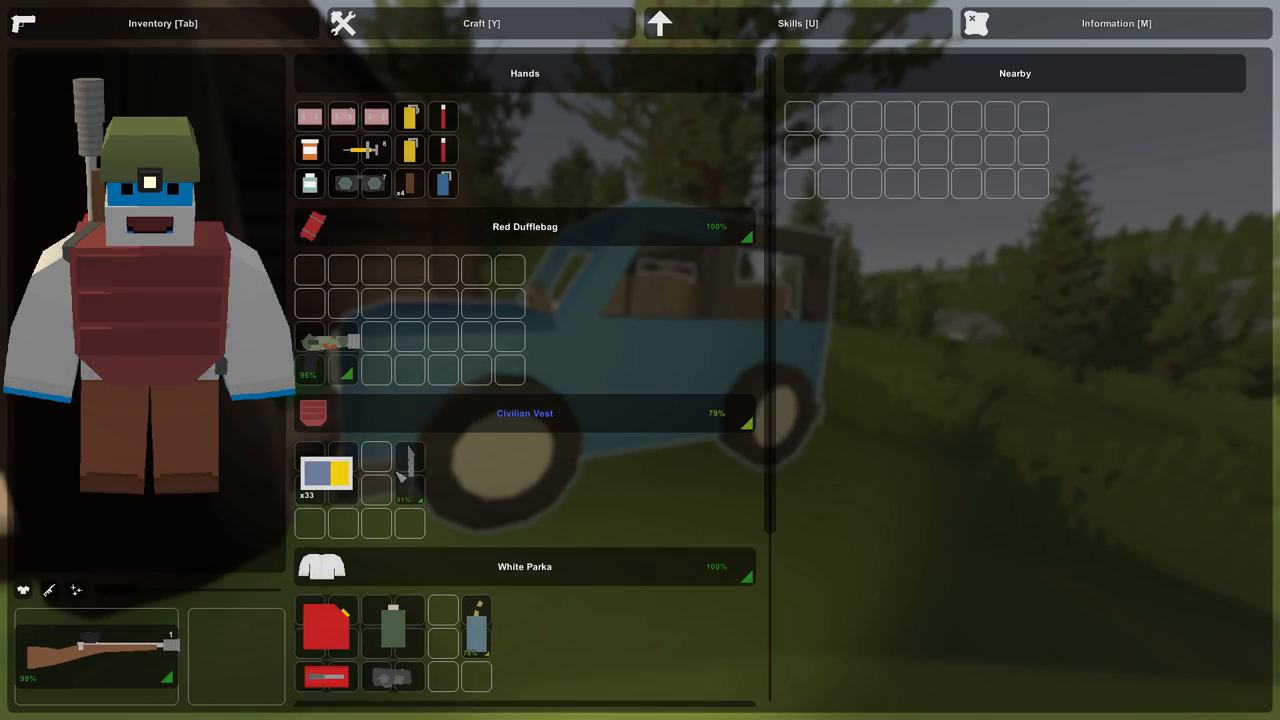
{"action": "key", "text": "Tab"}
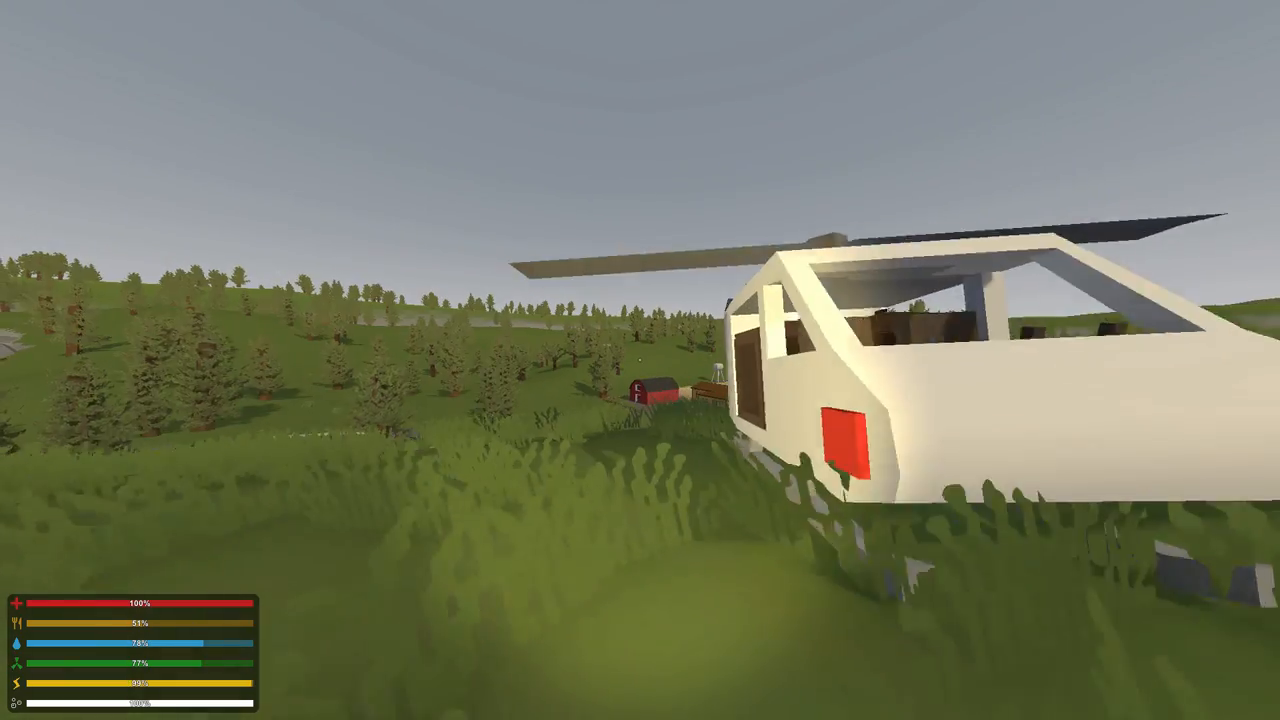
{"action": "key", "text": "Tab"}
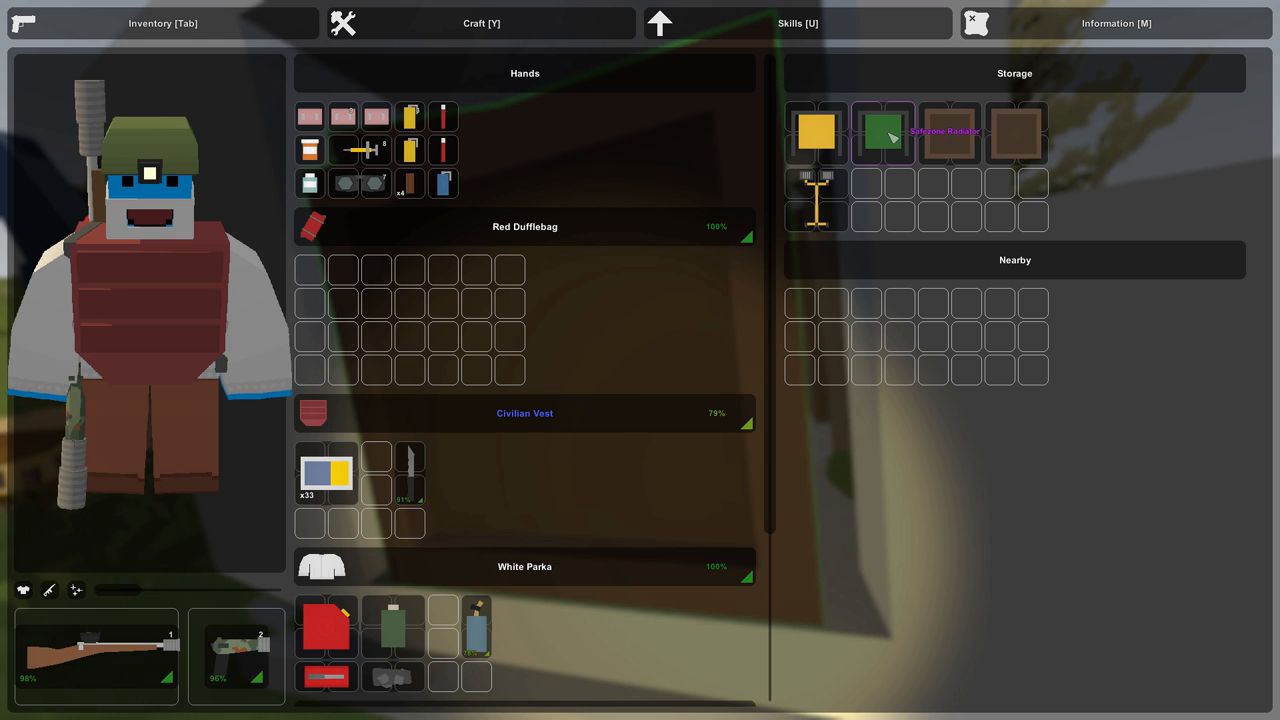
{"action": "mouse_move", "coordinate": [817, 210]}
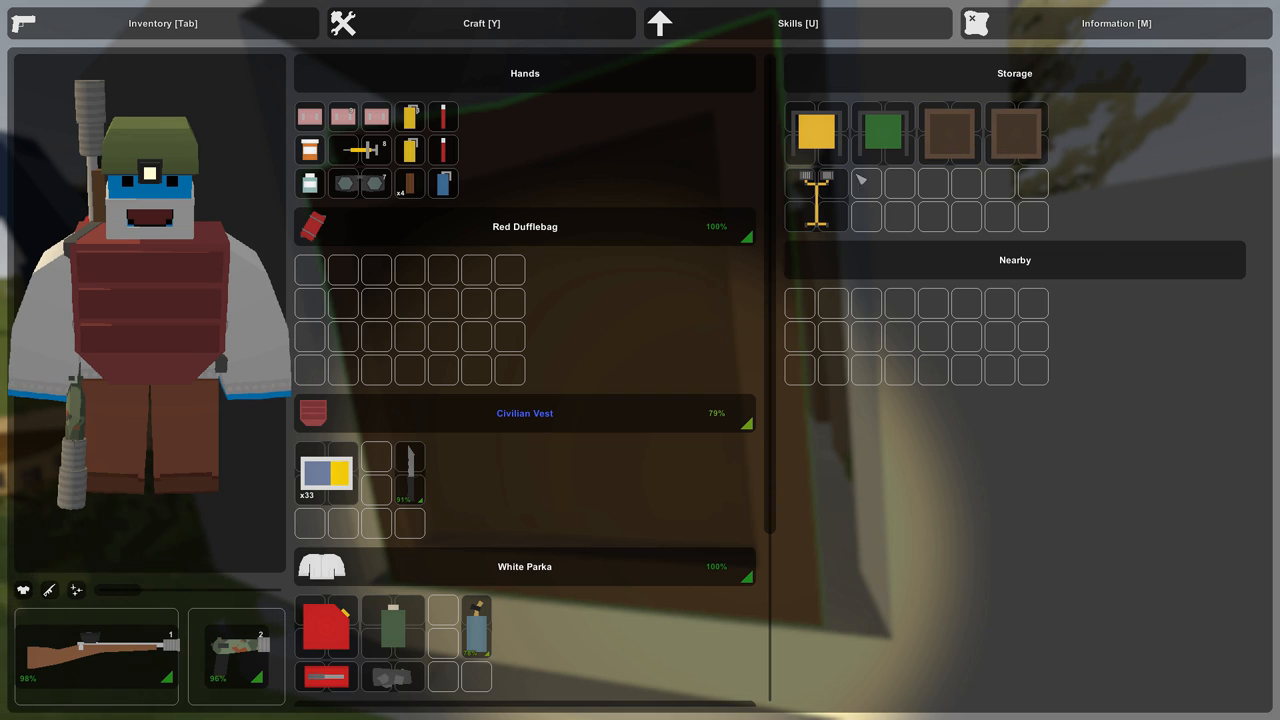
{"action": "key", "text": "Tab"}
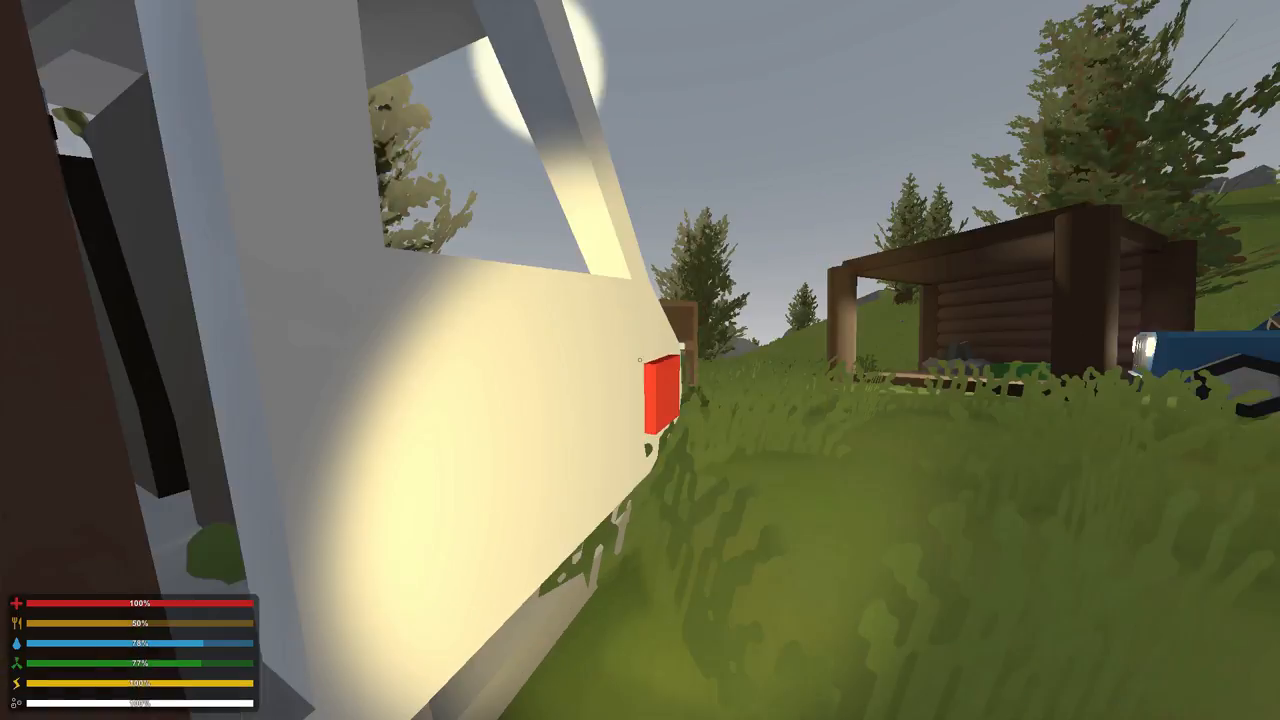
{"action": "key", "text": "Tab"}
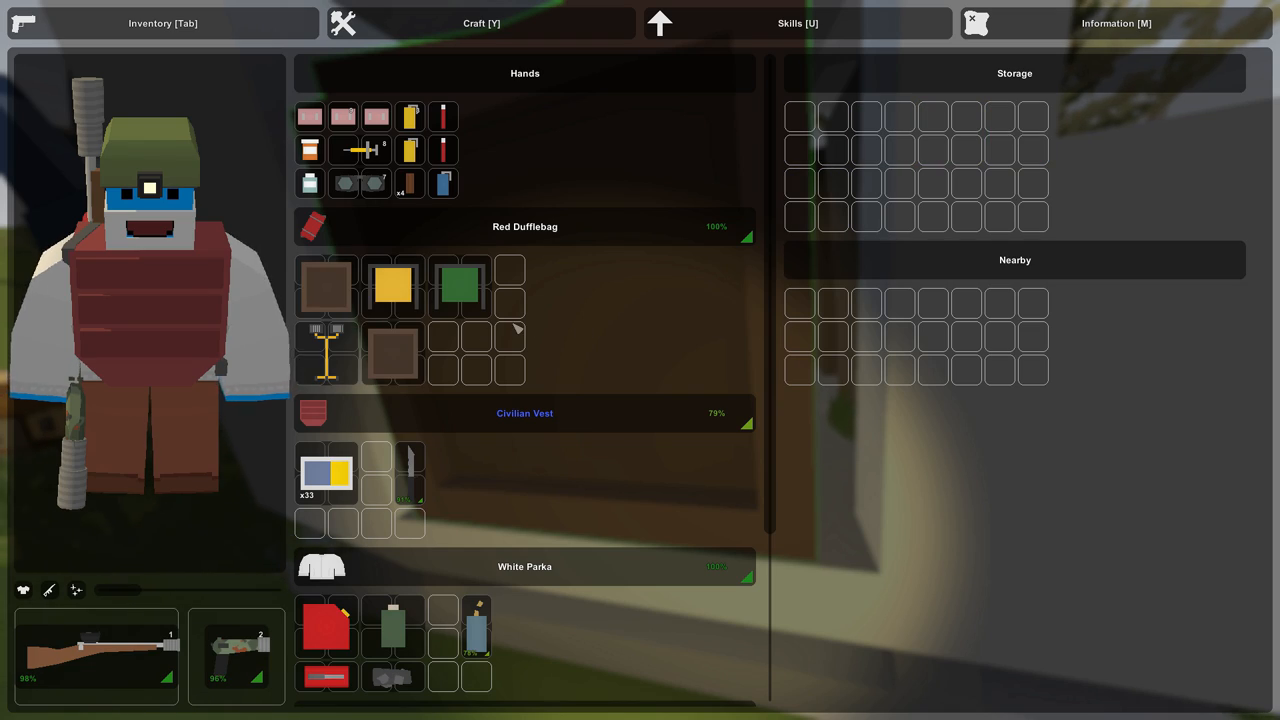
{"action": "key", "text": "Tab"}
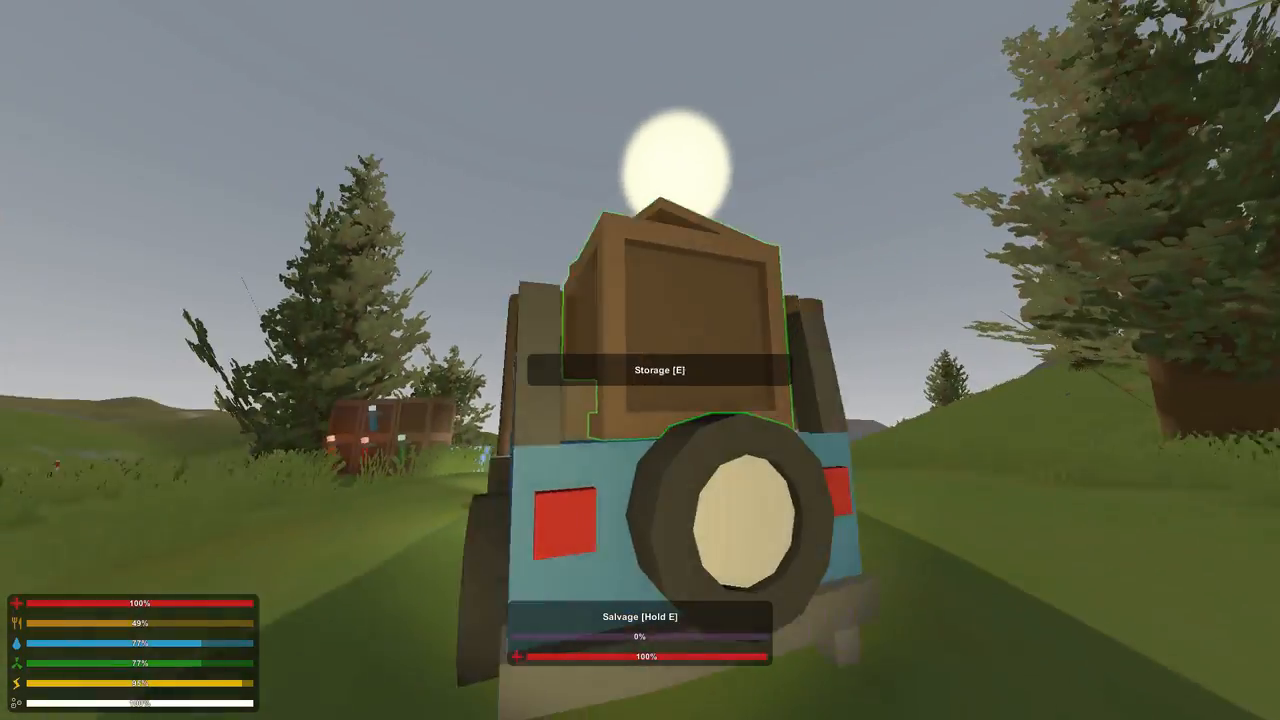
Step: Put a brown box and the lamp stand in the blue jeep's crate, keeping green and yellow parts bagged
{"action": "key", "text": "e"}
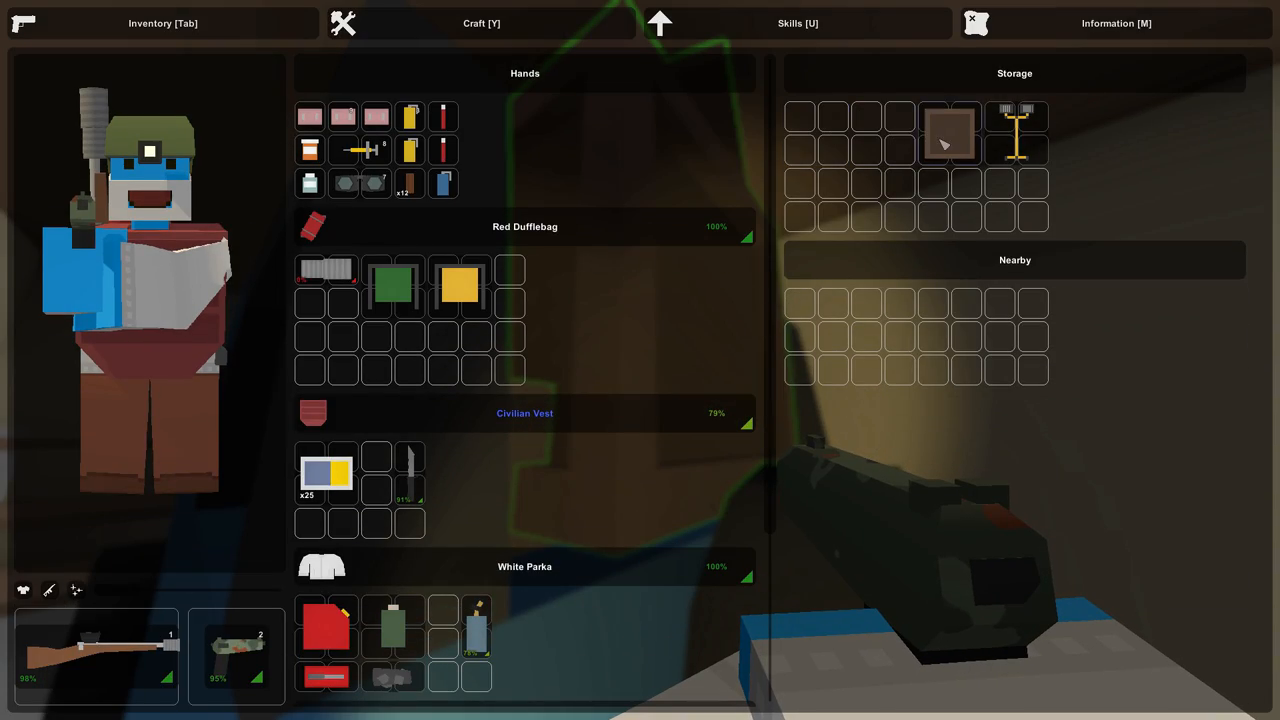
Step: Search the farmhouse rooms and stop facing the Sportshot rifle on the living-room sofa
{"action": "key", "text": "Tab"}
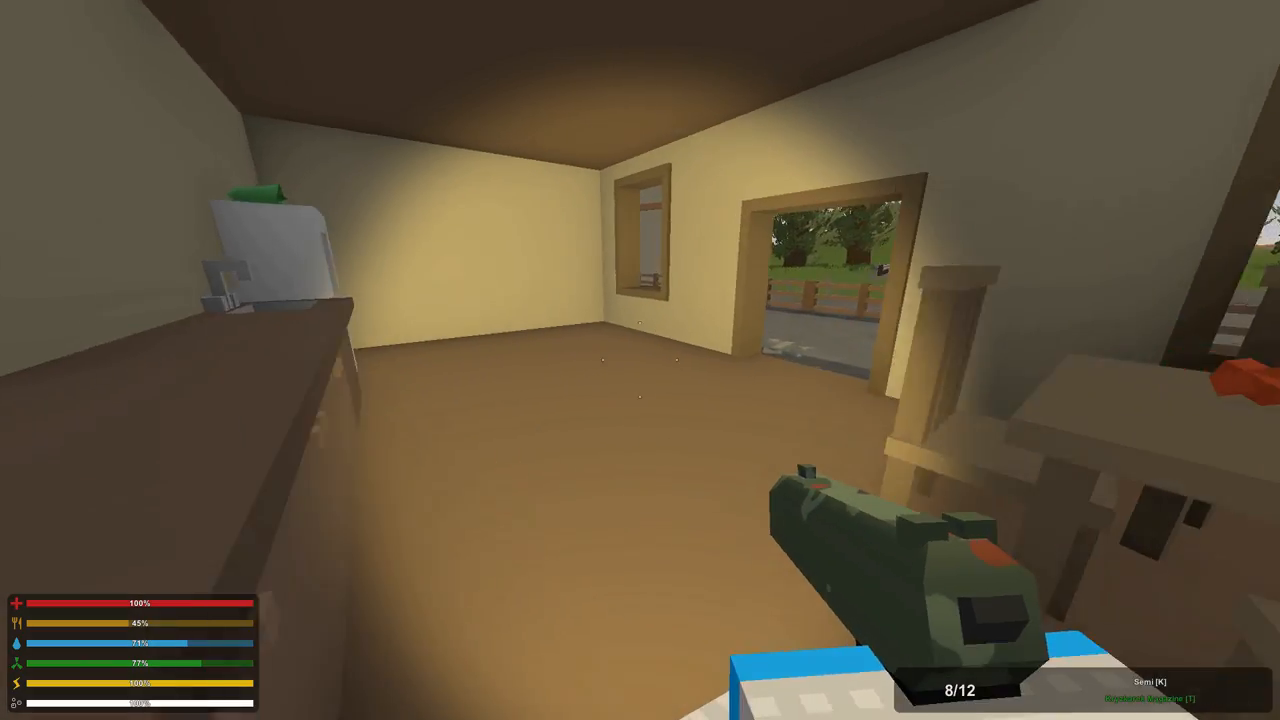
{"action": "mouse_move", "coordinate": [640, 360]}
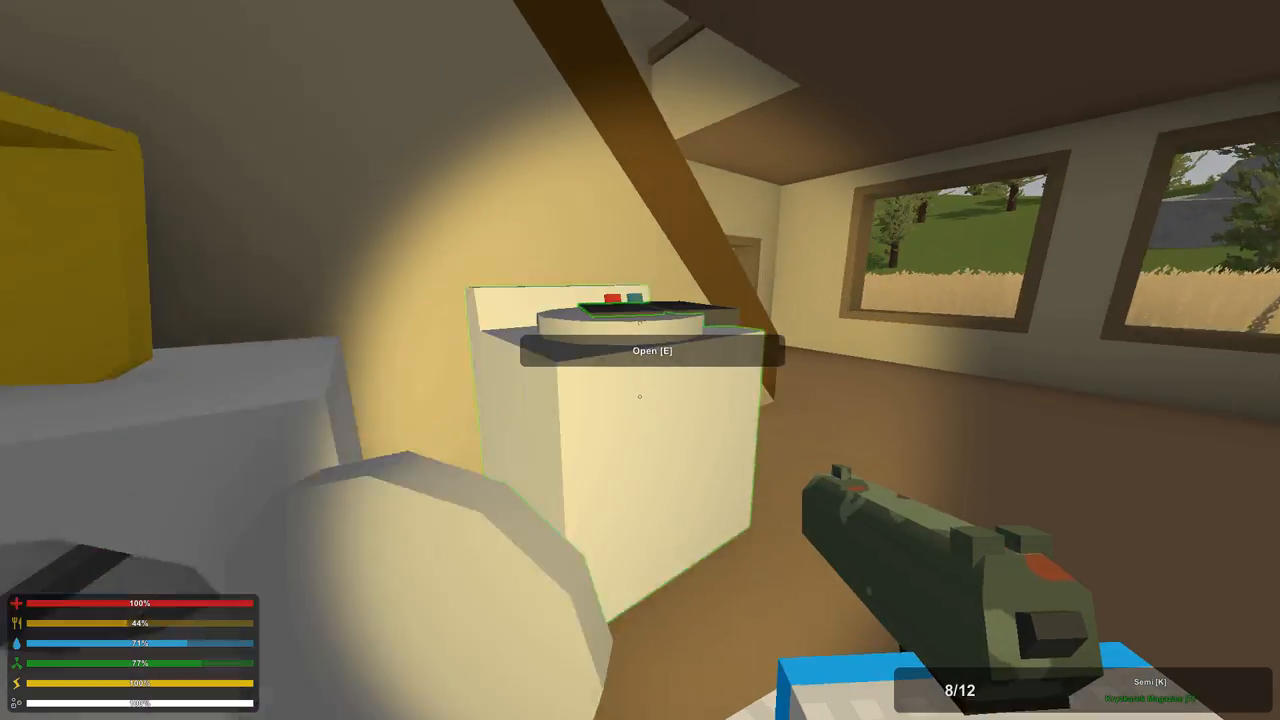
{"action": "mouse_move", "coordinate": [640, 360]}
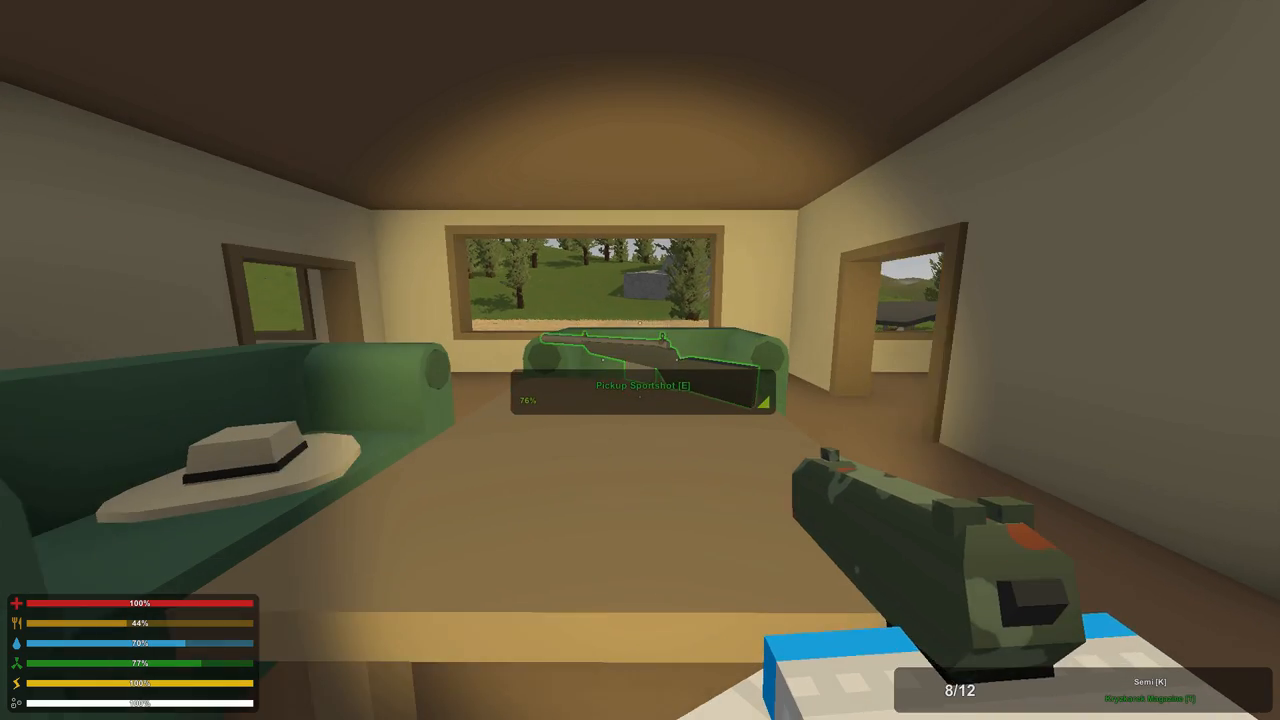
Step: Store the chainsaw in the dufflebag and shift the red box and tool into vest slots
{"action": "key", "text": "Tab"}
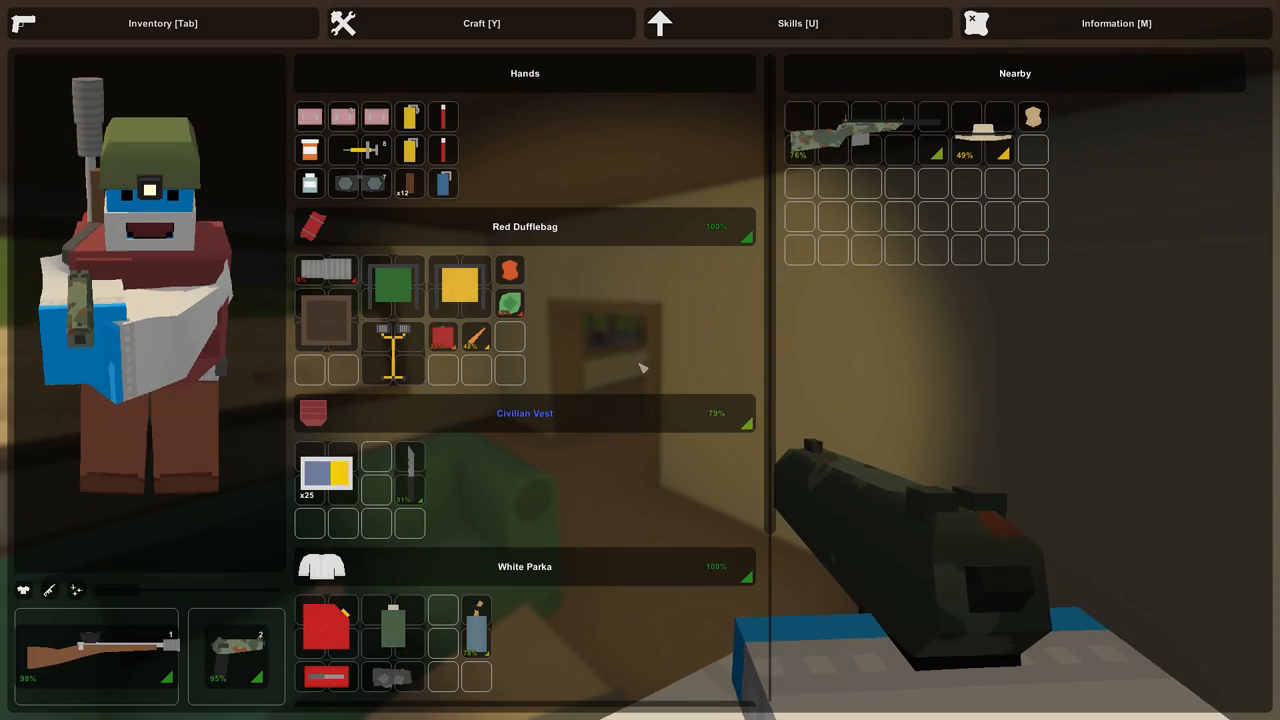
{"action": "key", "text": "Tab"}
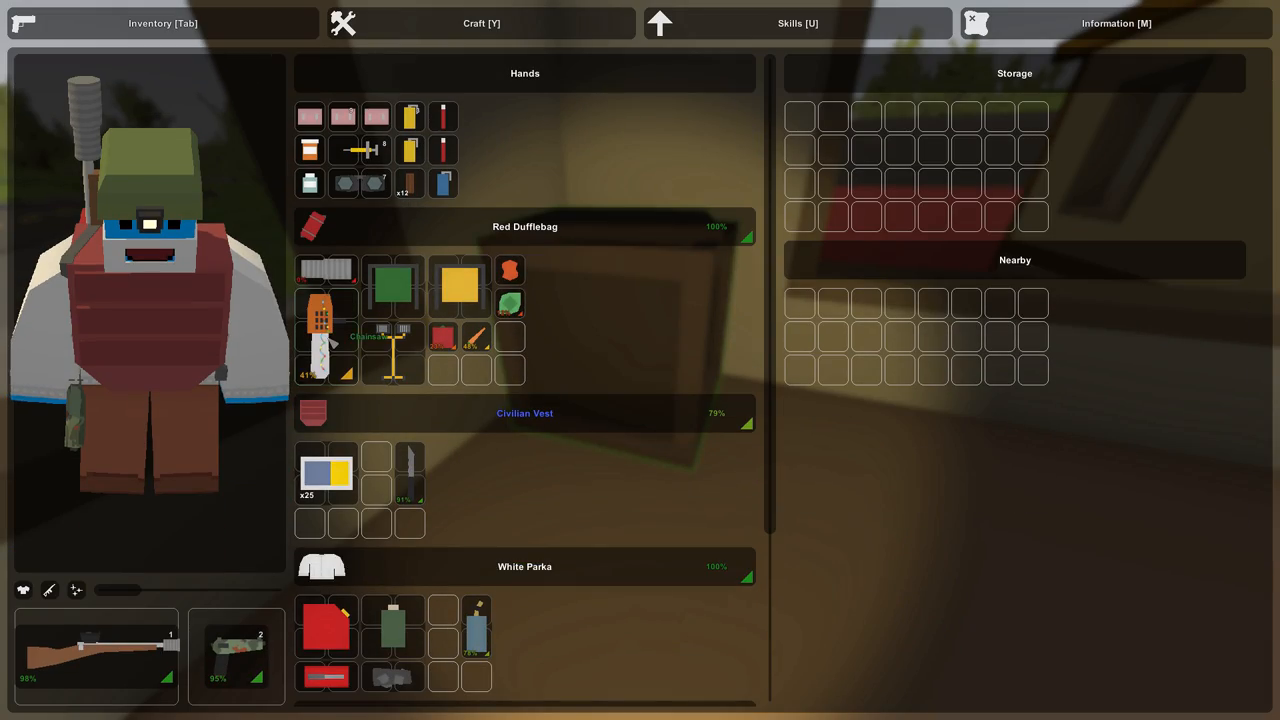
{"action": "key", "text": "Tab"}
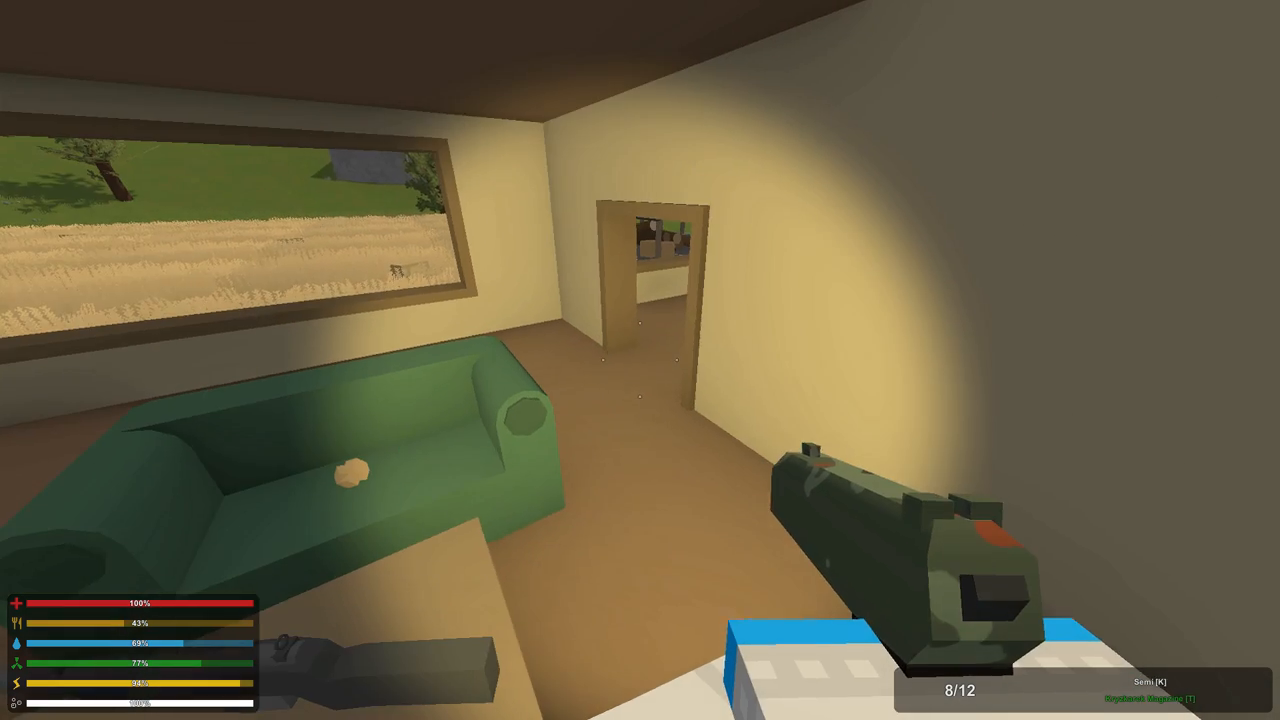
{"action": "key", "text": "Tab"}
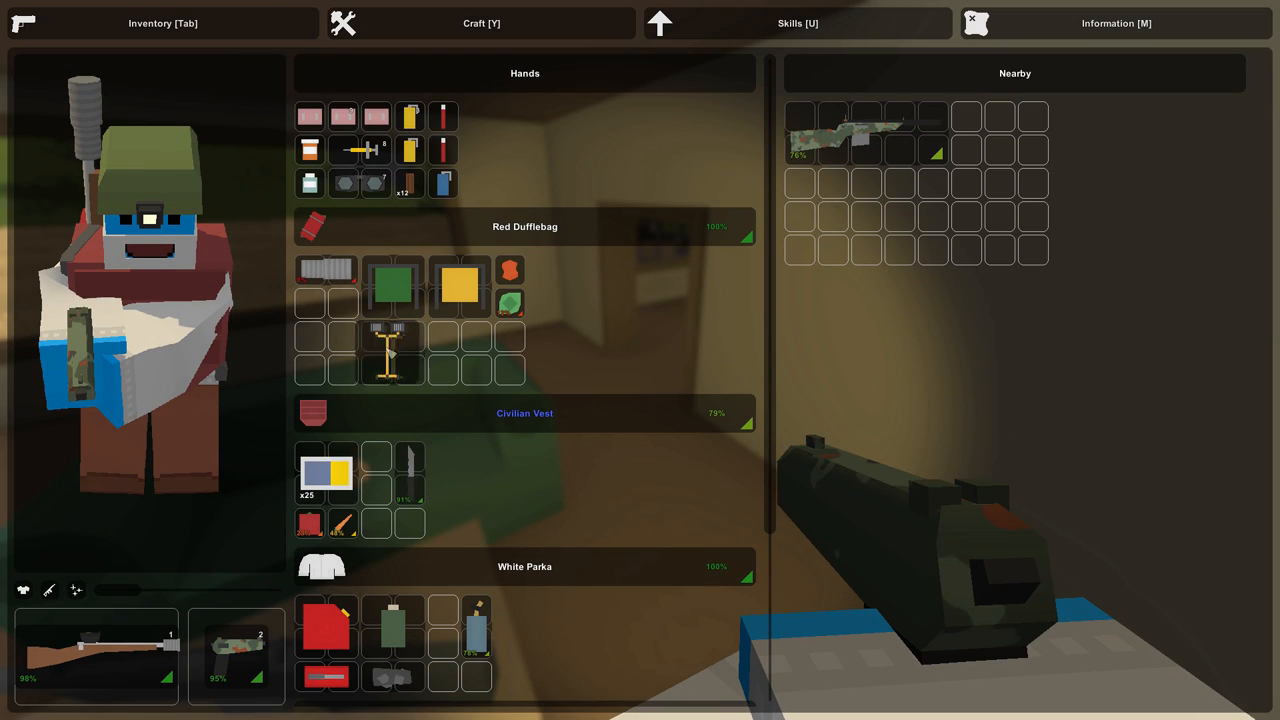
{"action": "key", "text": "Tab"}
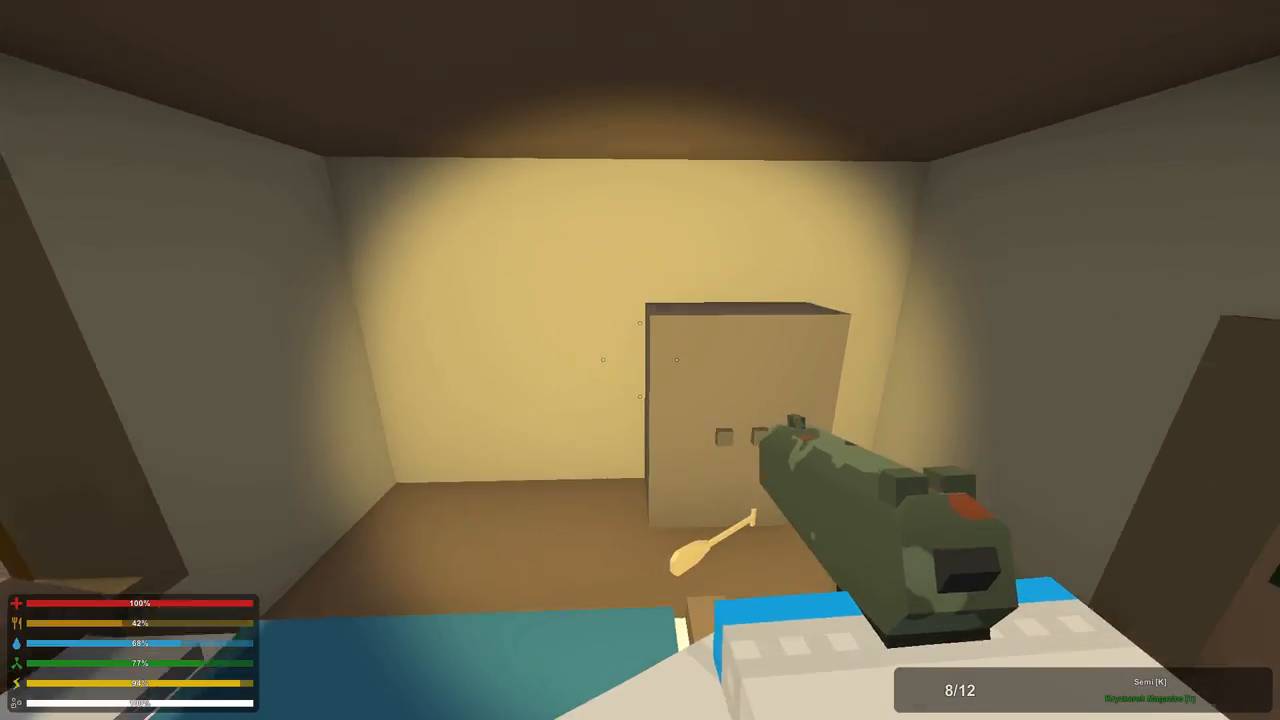
Step: Equip the safe-zone radiator from the dufflebag and aim its green preview at the bedroom corner
{"action": "key", "text": "Tab"}
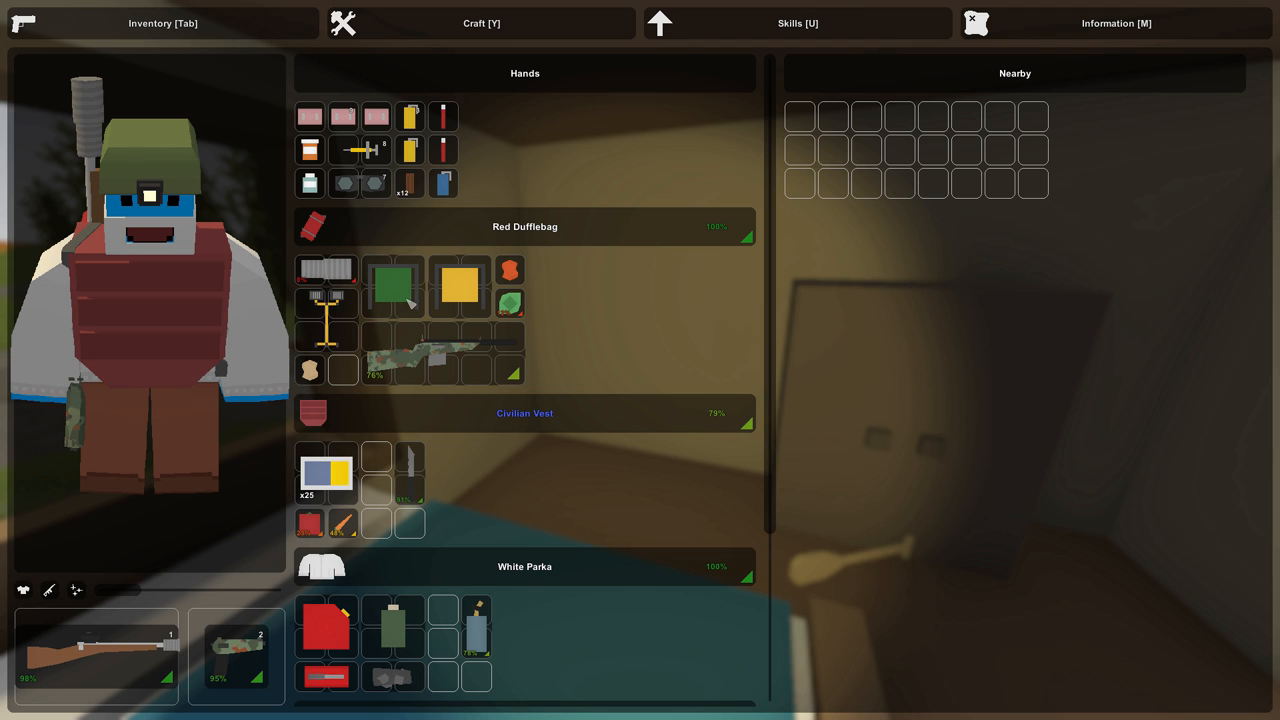
{"action": "mouse_move", "coordinate": [460, 303]}
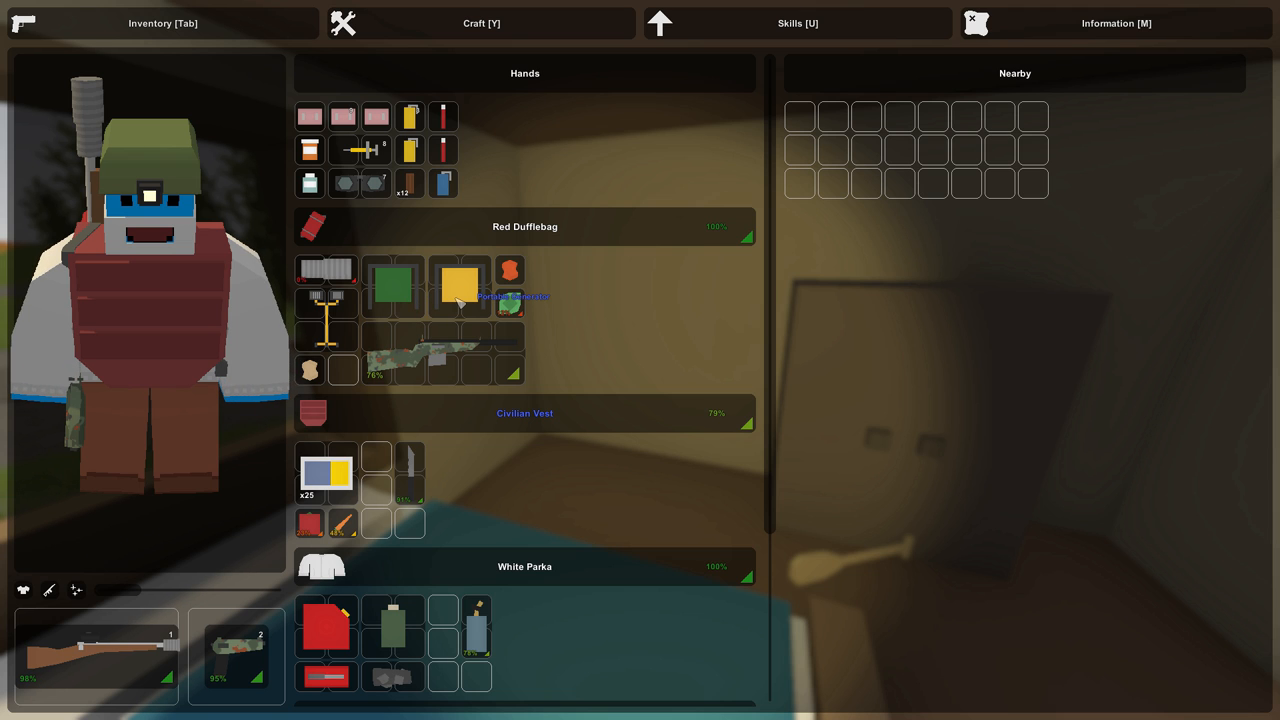
{"action": "mouse_move", "coordinate": [630, 380]}
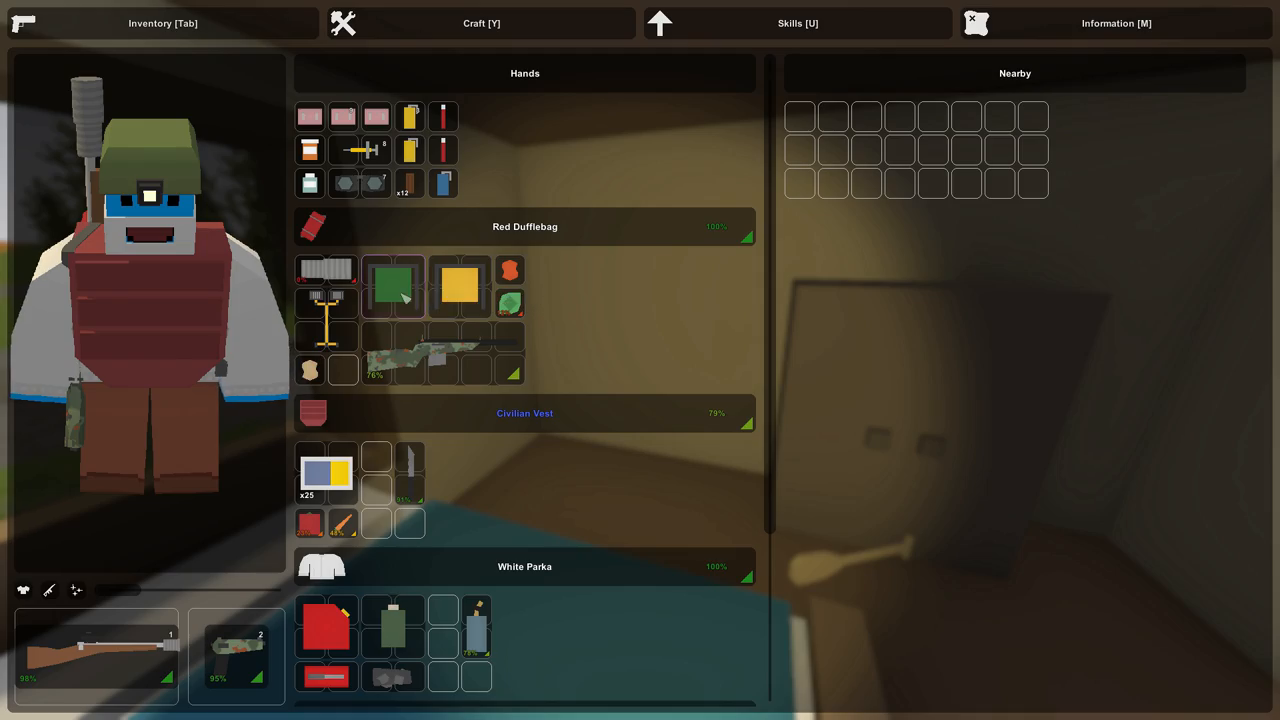
{"action": "key", "text": "Tab"}
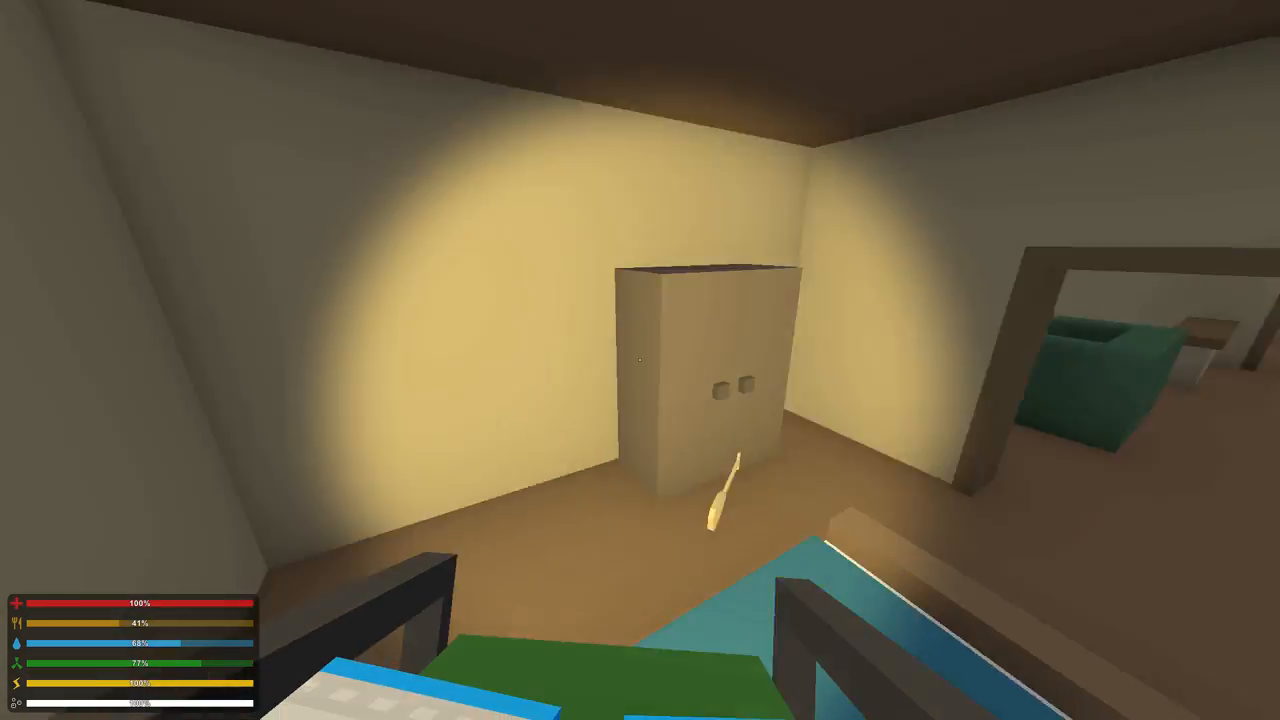
{"action": "mouse_move", "coordinate": [640, 360]}
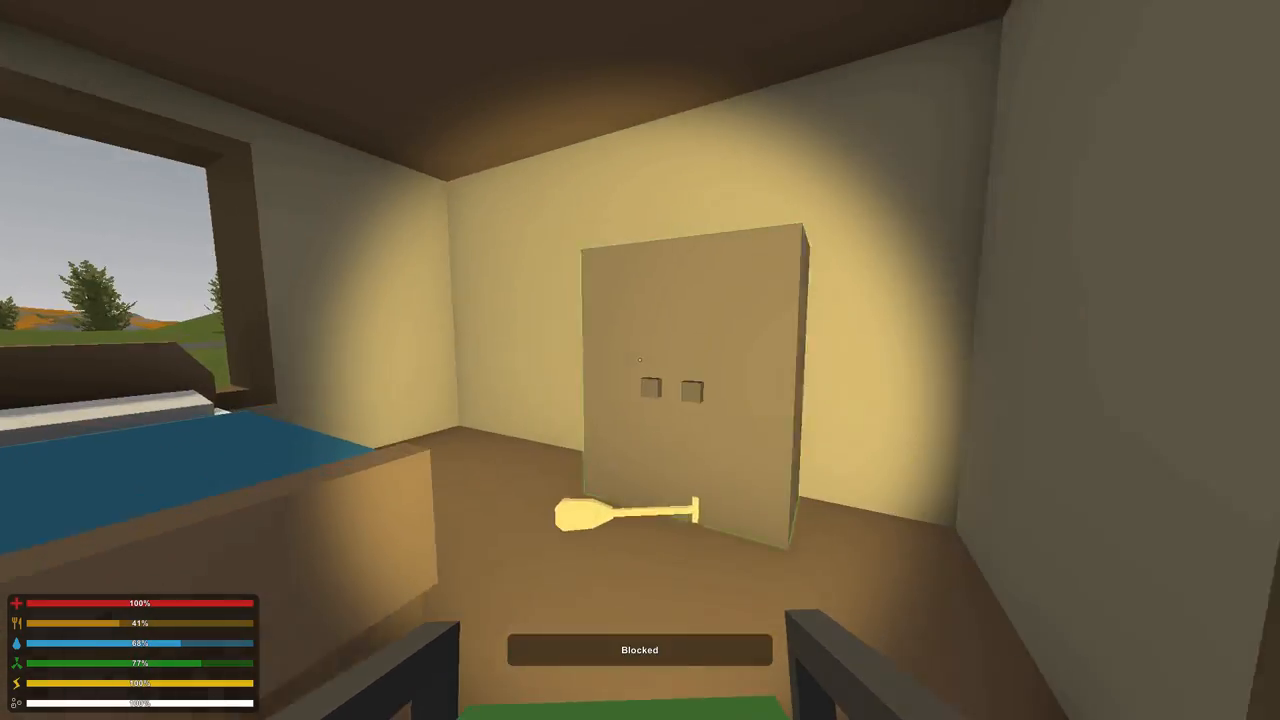
{"action": "mouse_move", "coordinate": [640, 360]}
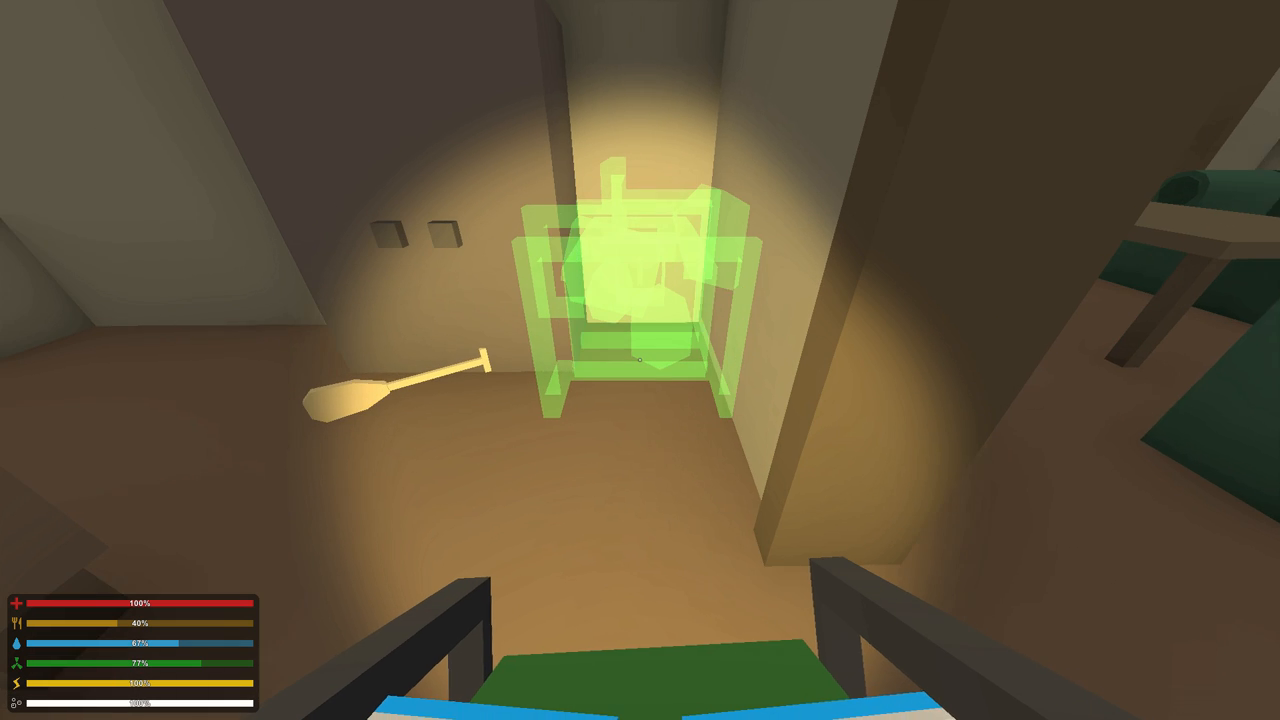
Step: Place the radiator in the bedroom corner and confirm the Stop [E] prompt shows it running
{"action": "left_click", "coordinate": [640, 360]}
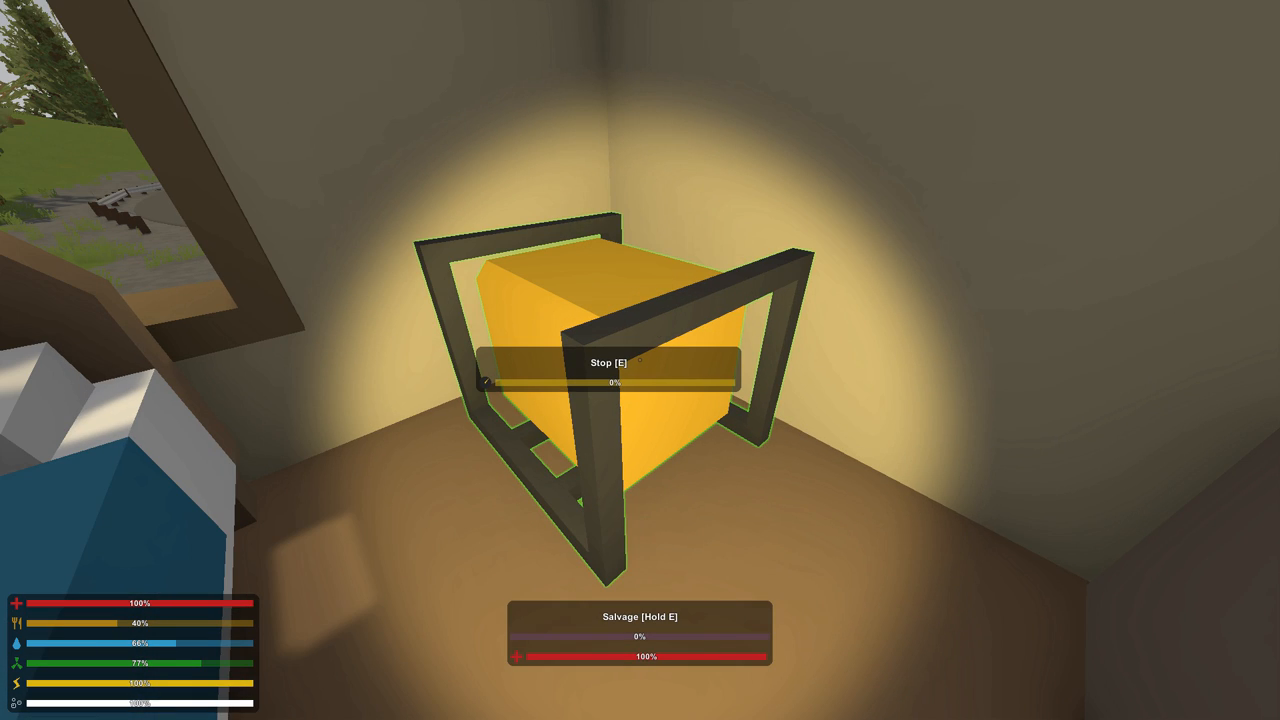
{"action": "key", "text": "Tab"}
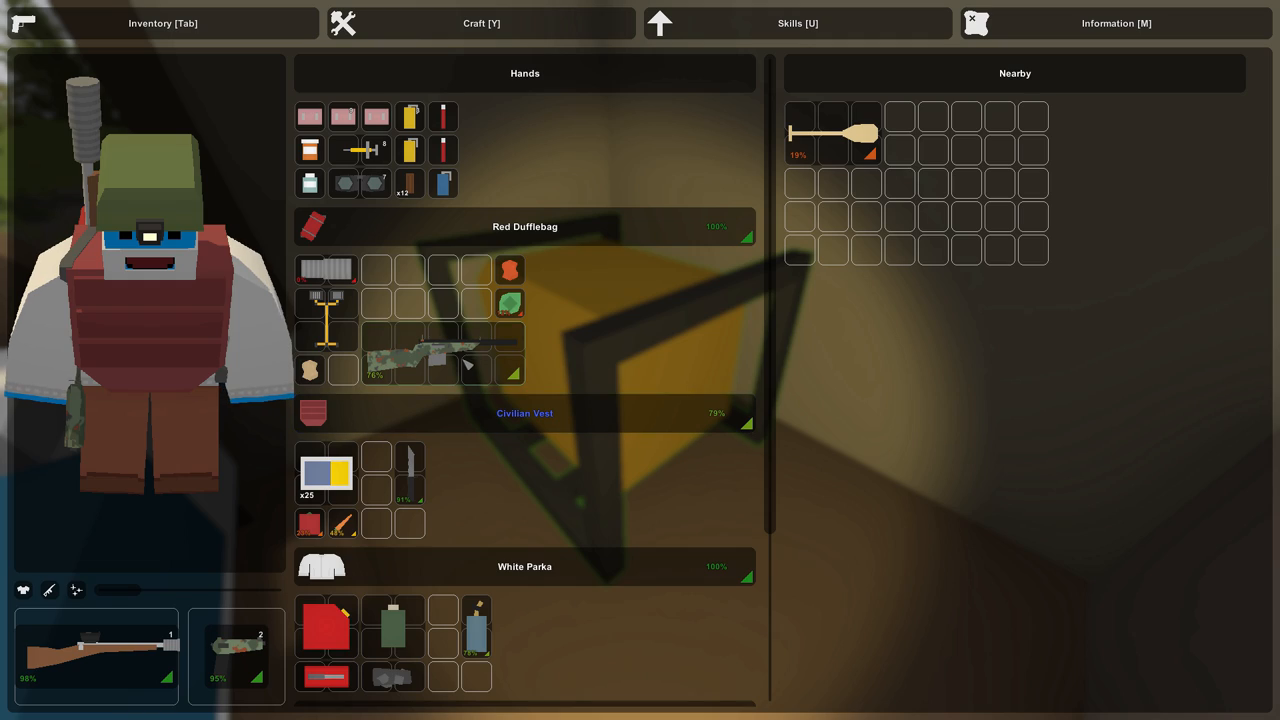
Step: Inspect the window-side crate holding a chainsaw, moving the scoped rifle in and back out
{"action": "key", "text": "tab"}
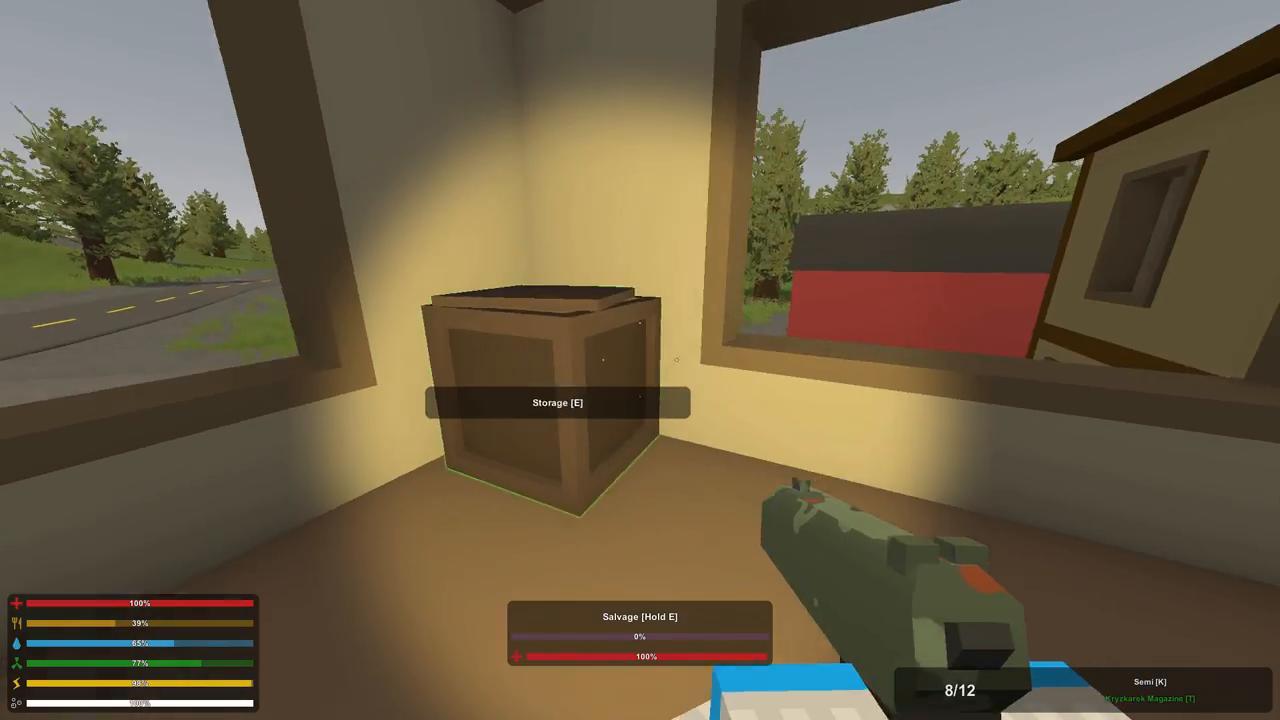
{"action": "key", "text": "e"}
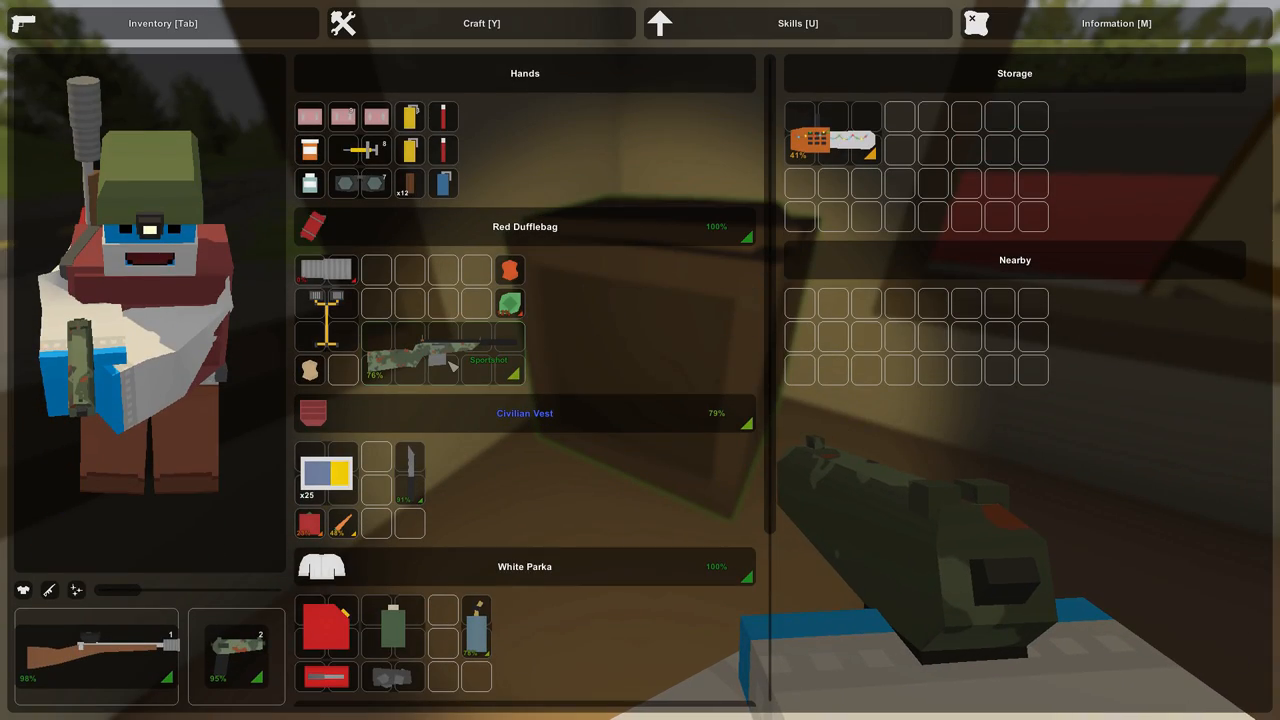
{"action": "left_click_drag", "start_coordinate": [420, 355], "coordinate": [960, 135]}
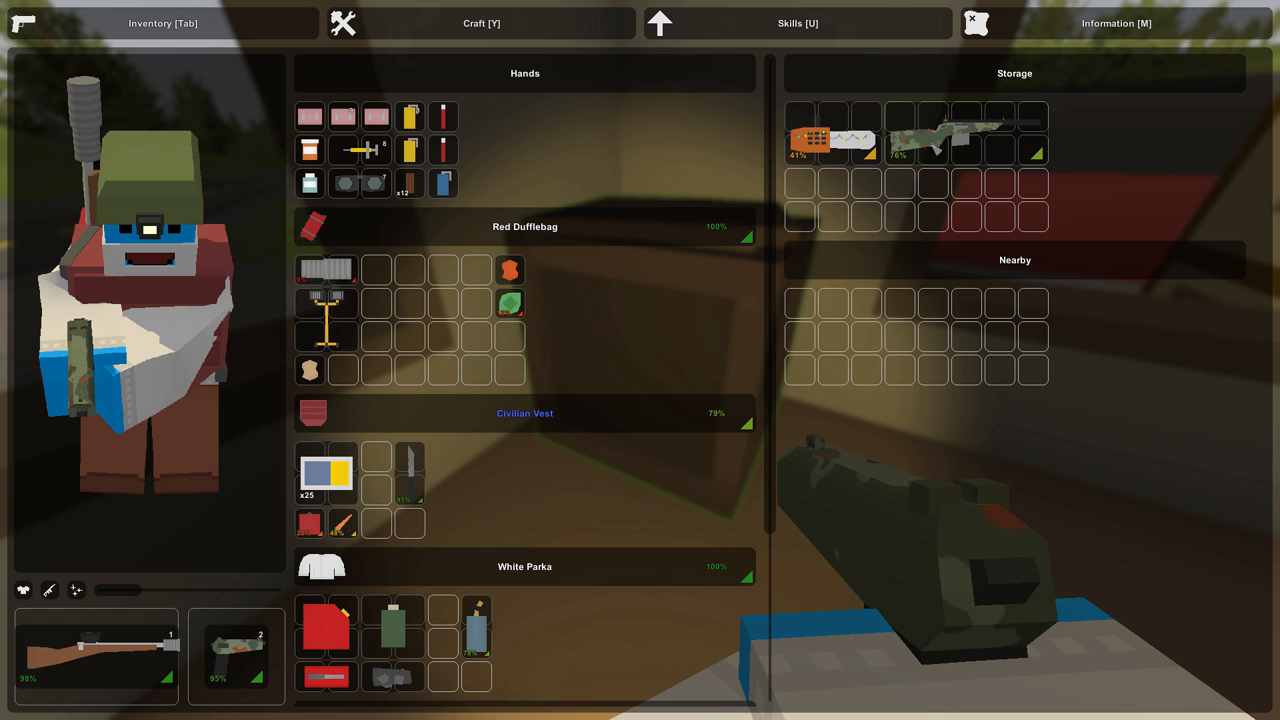
{"action": "left_click_drag", "start_coordinate": [930, 135], "coordinate": [440, 355]}
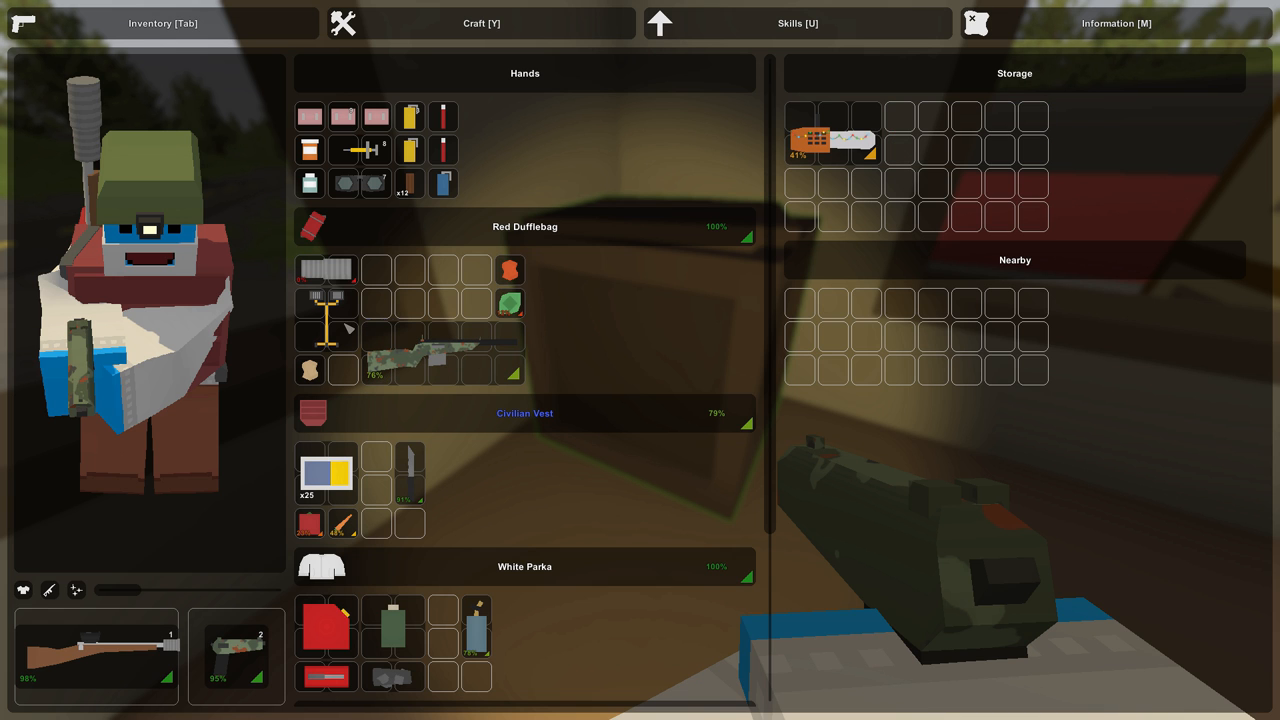
{"action": "mouse_move", "coordinate": [340, 325]}
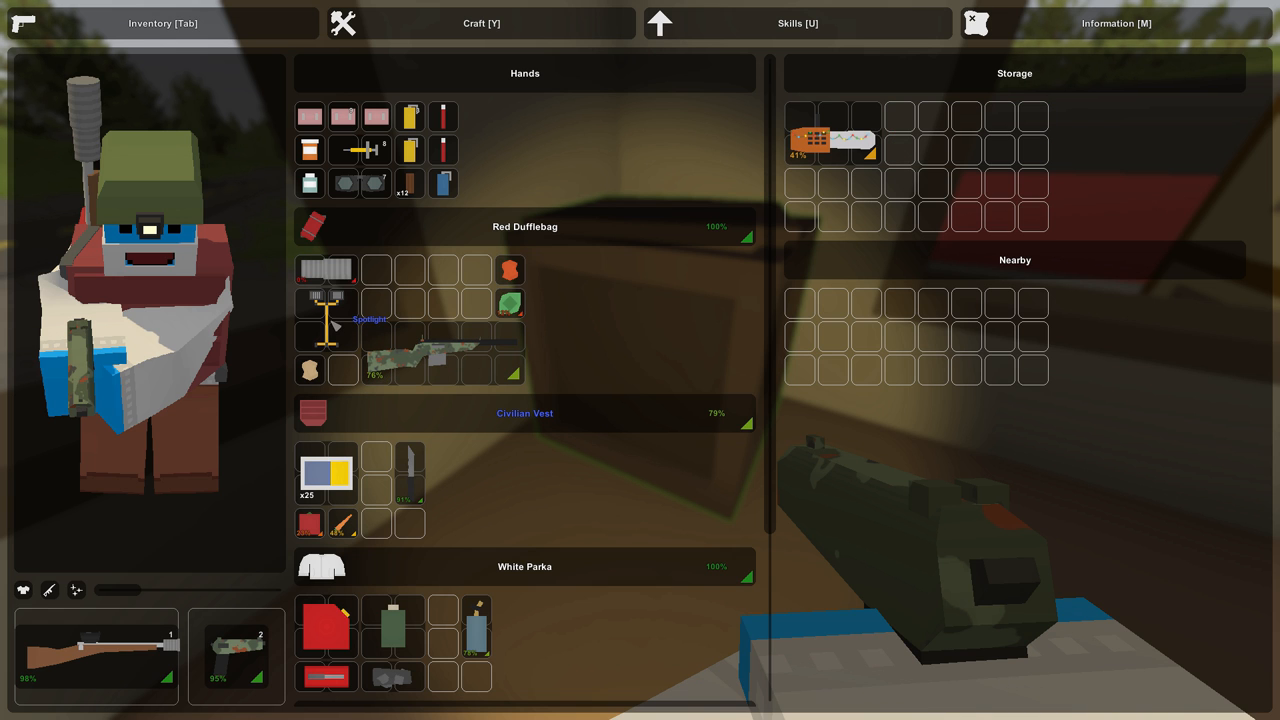
{"action": "key", "text": "Tab"}
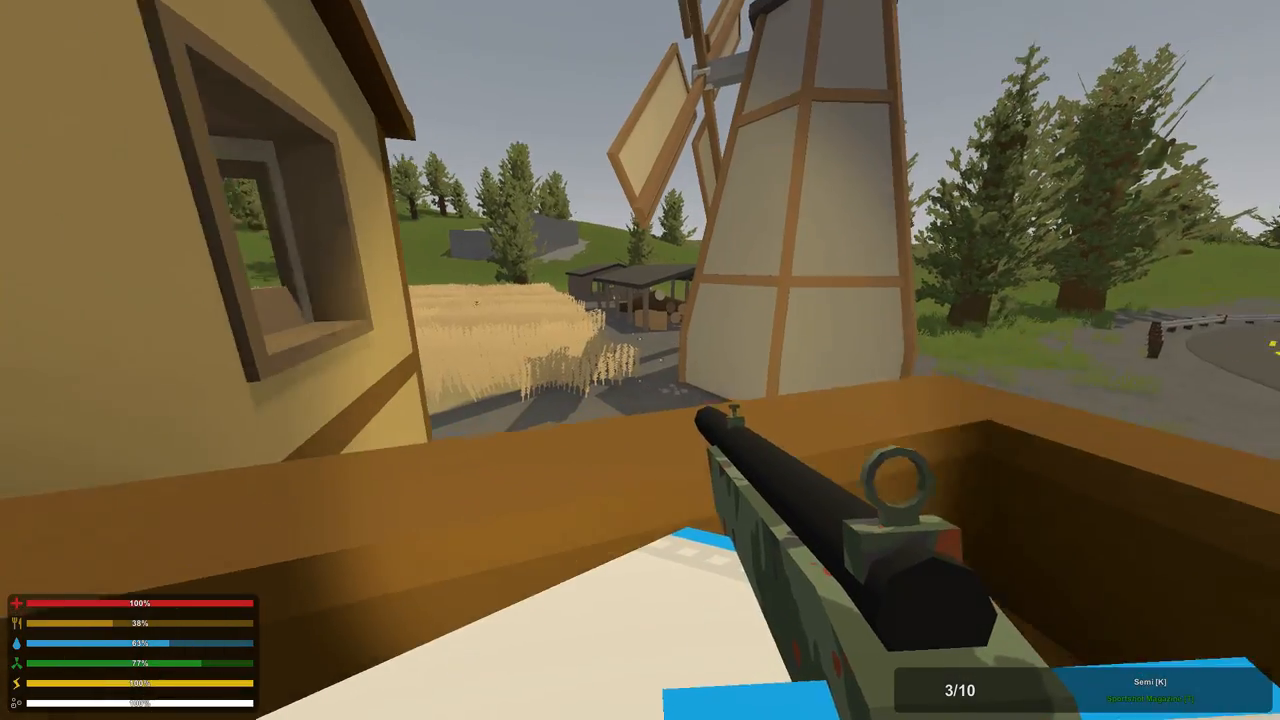
Step: Fire four scoped shots at zombies by the barn shed, under its roof, and at the fence
{"action": "left_click", "coordinate": [640, 360]}
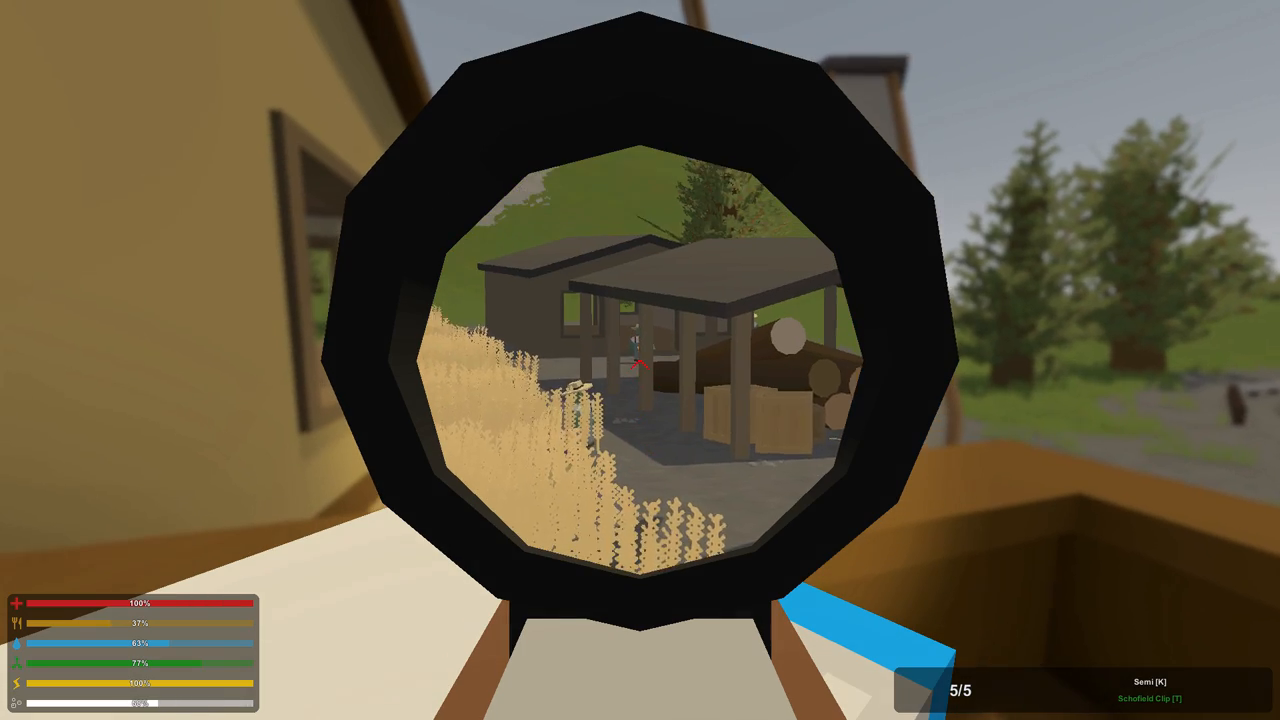
{"action": "left_click", "coordinate": [640, 360]}
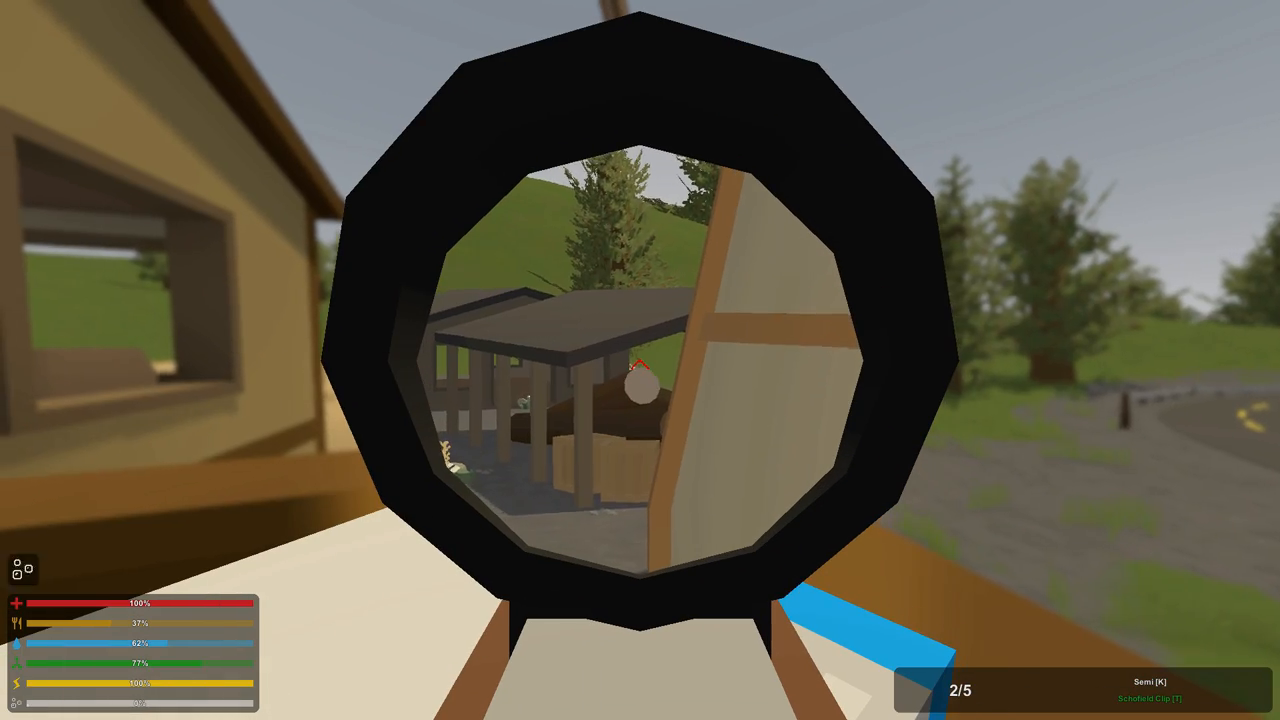
{"action": "left_click", "coordinate": [640, 360]}
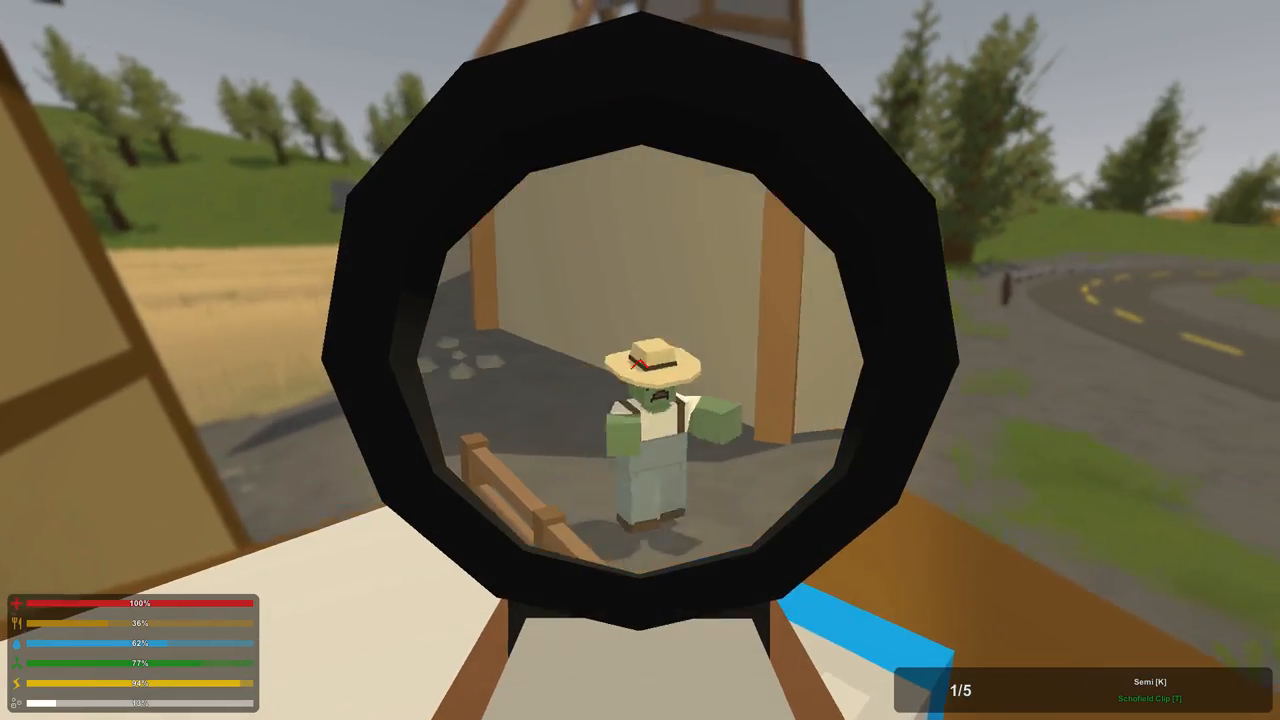
{"action": "left_click", "coordinate": [640, 360]}
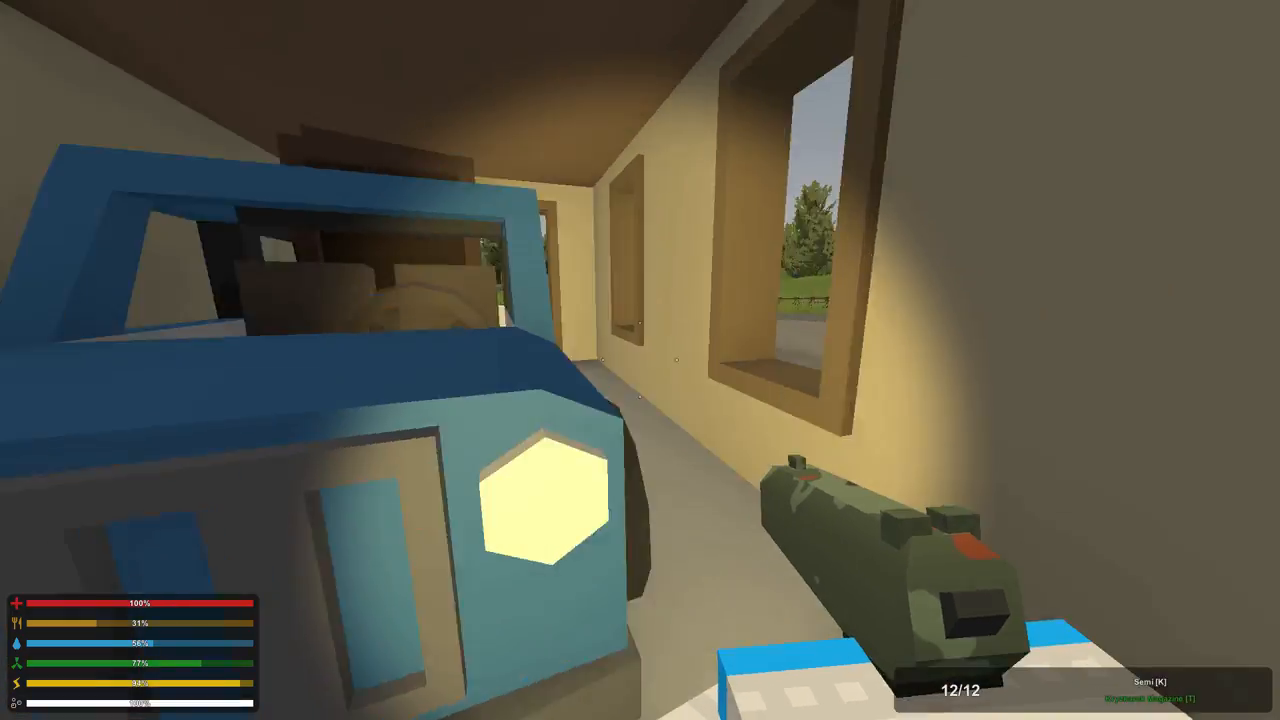
Step: Pick up the stacked item from the Nearby panel into the inventory
{"action": "key", "text": "Tab"}
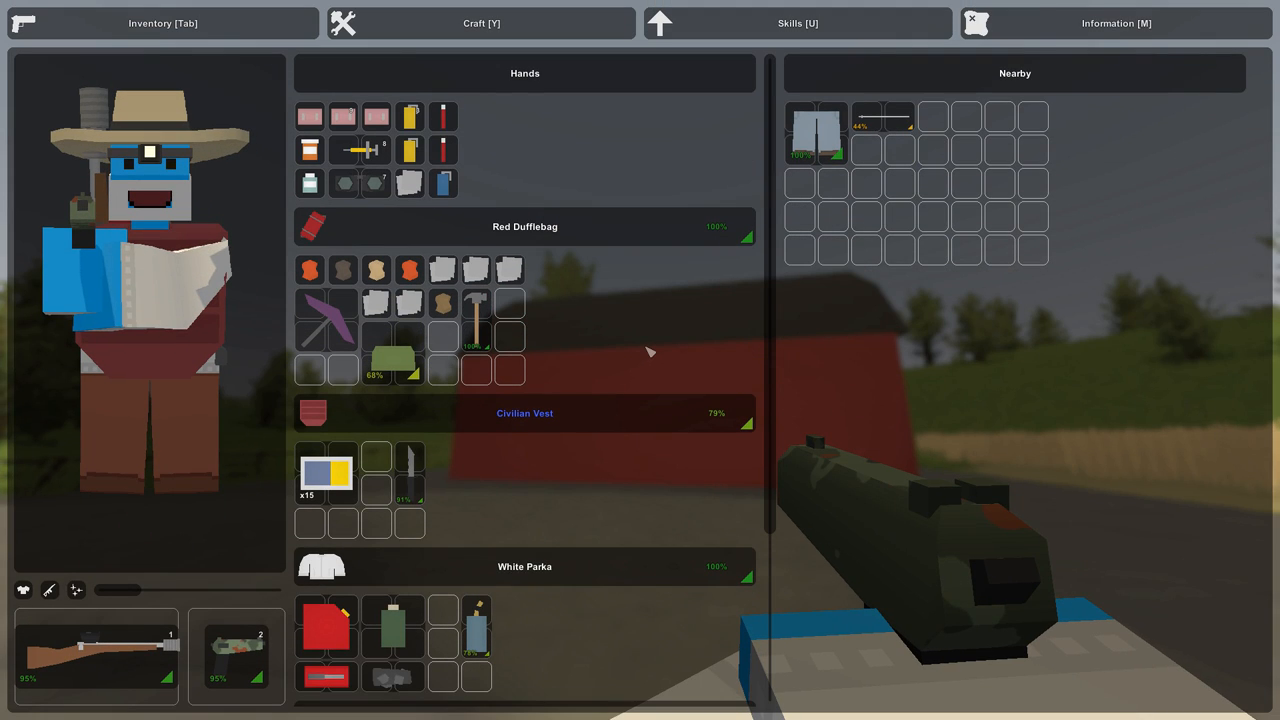
{"action": "key", "text": "Tab"}
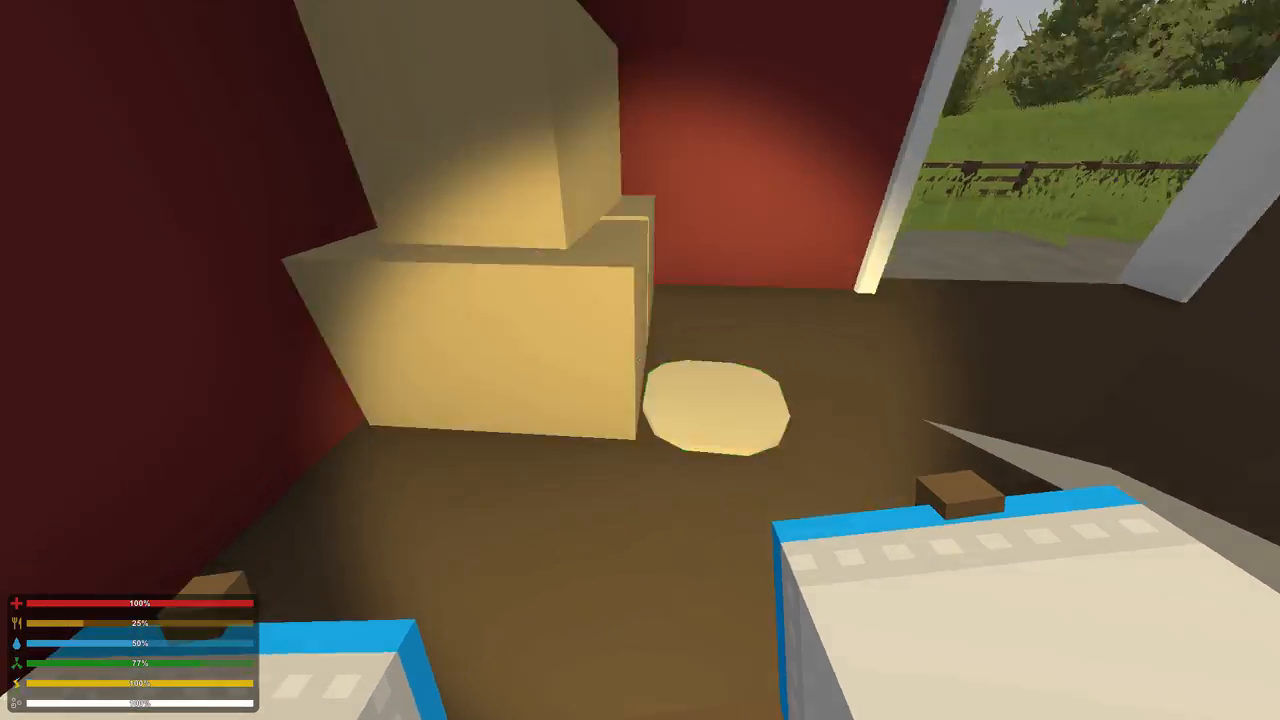
{"action": "key", "text": "Tab"}
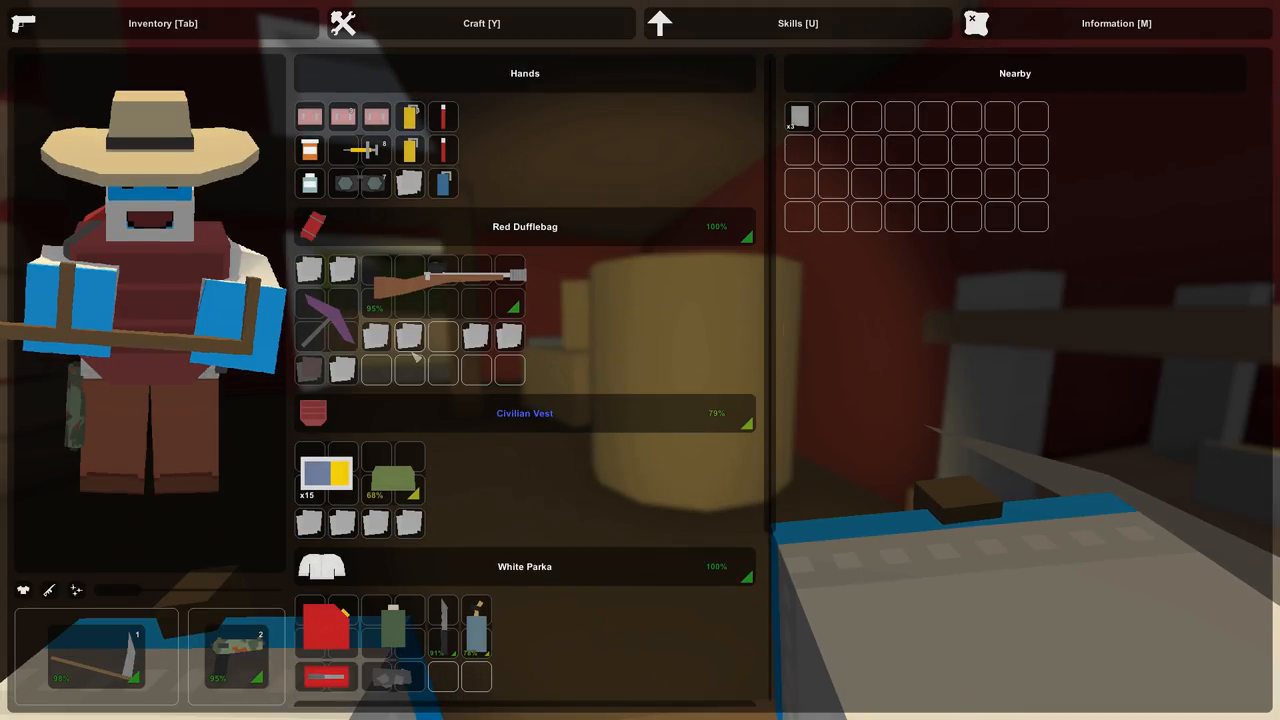
{"action": "key", "text": "Tab"}
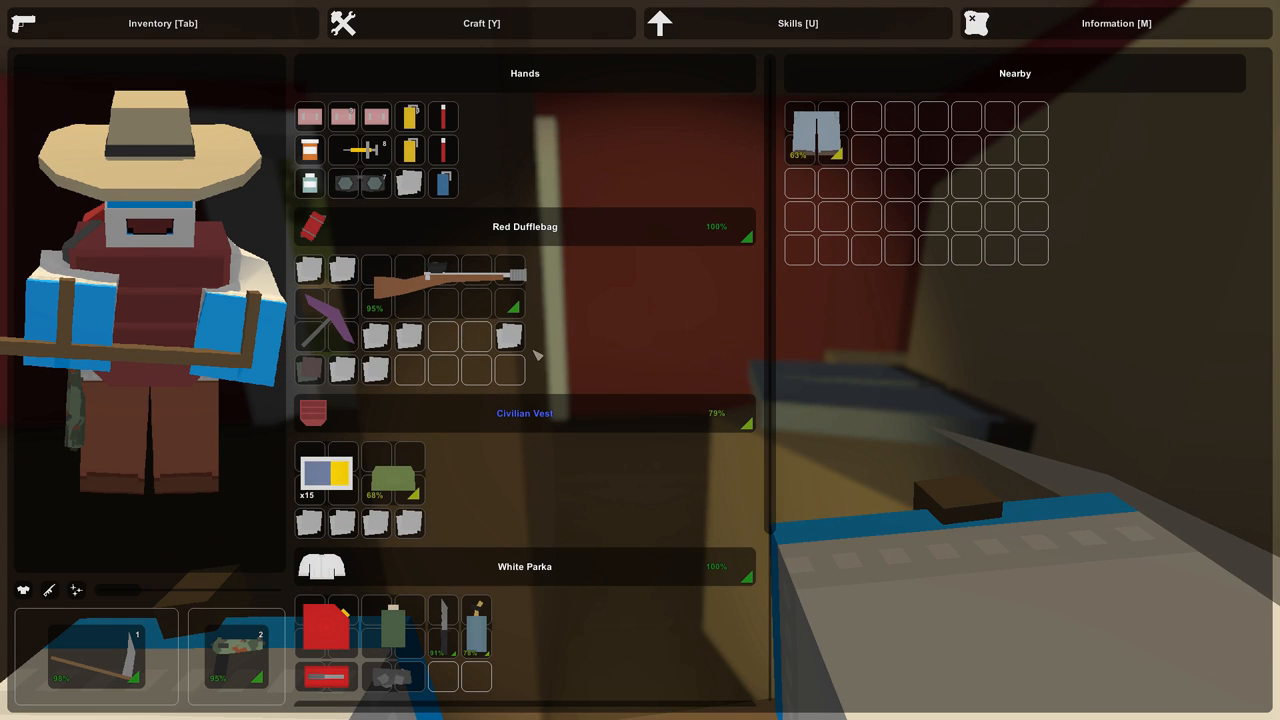
{"action": "key", "text": "Tab"}
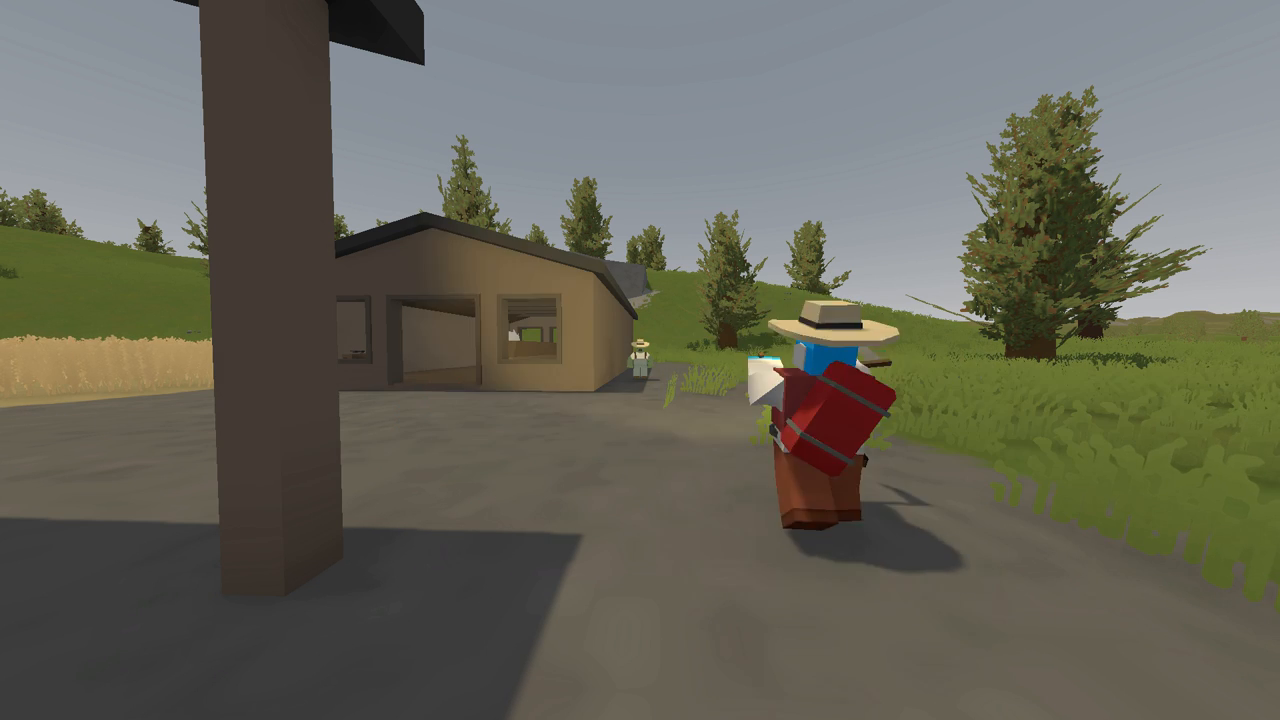
{"action": "mouse_move", "coordinate": [640, 360]}
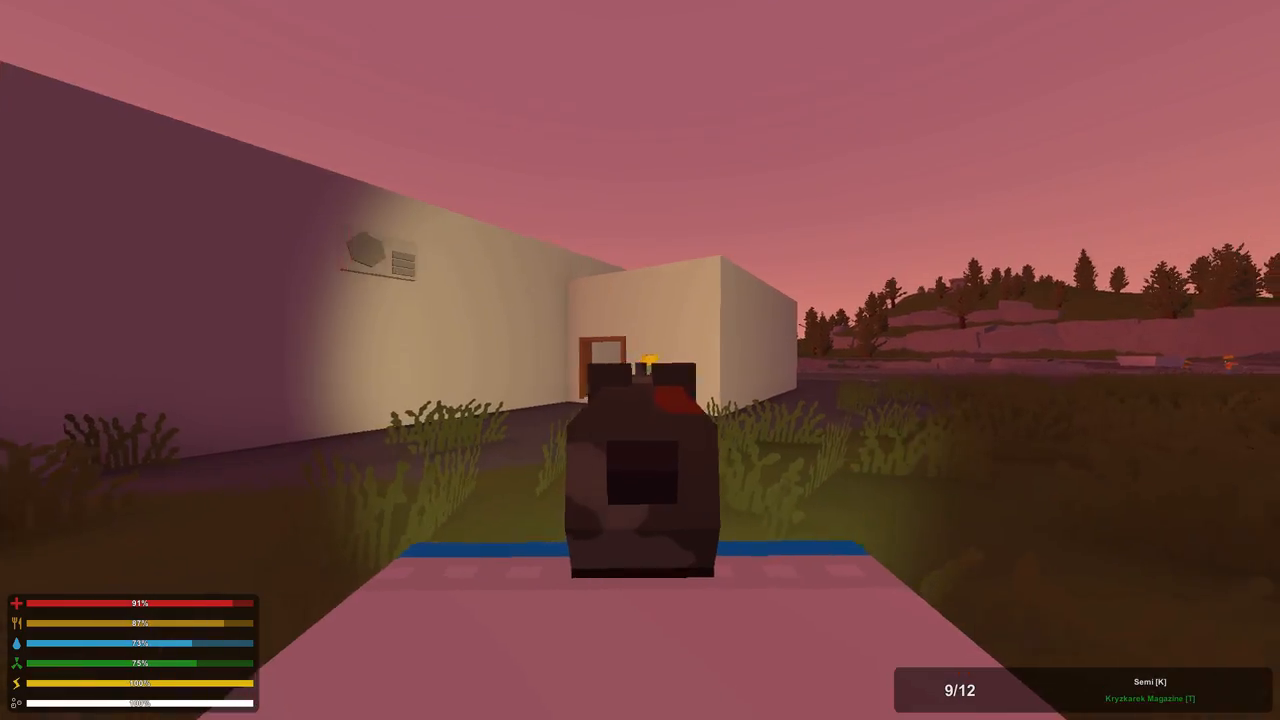
Step: Fire two shots at the construction-worker zombie beside the building
{"action": "left_click", "coordinate": [640, 360]}
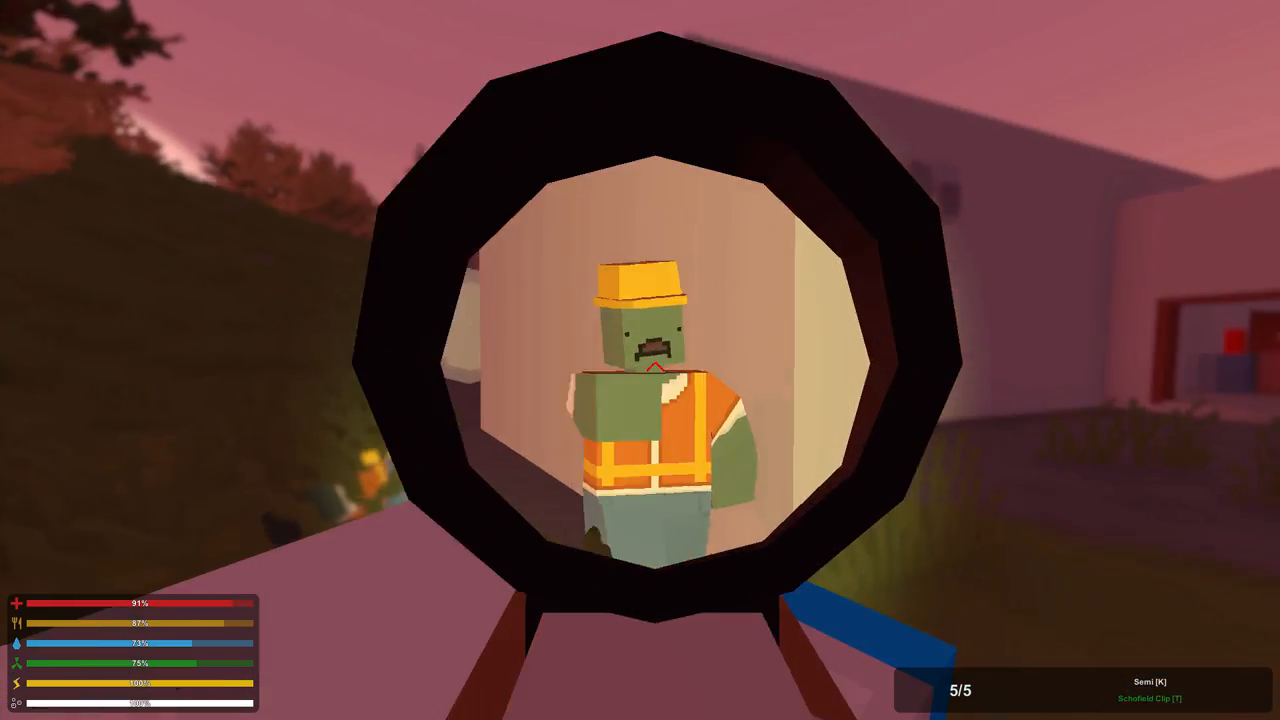
{"action": "left_click", "coordinate": [640, 360]}
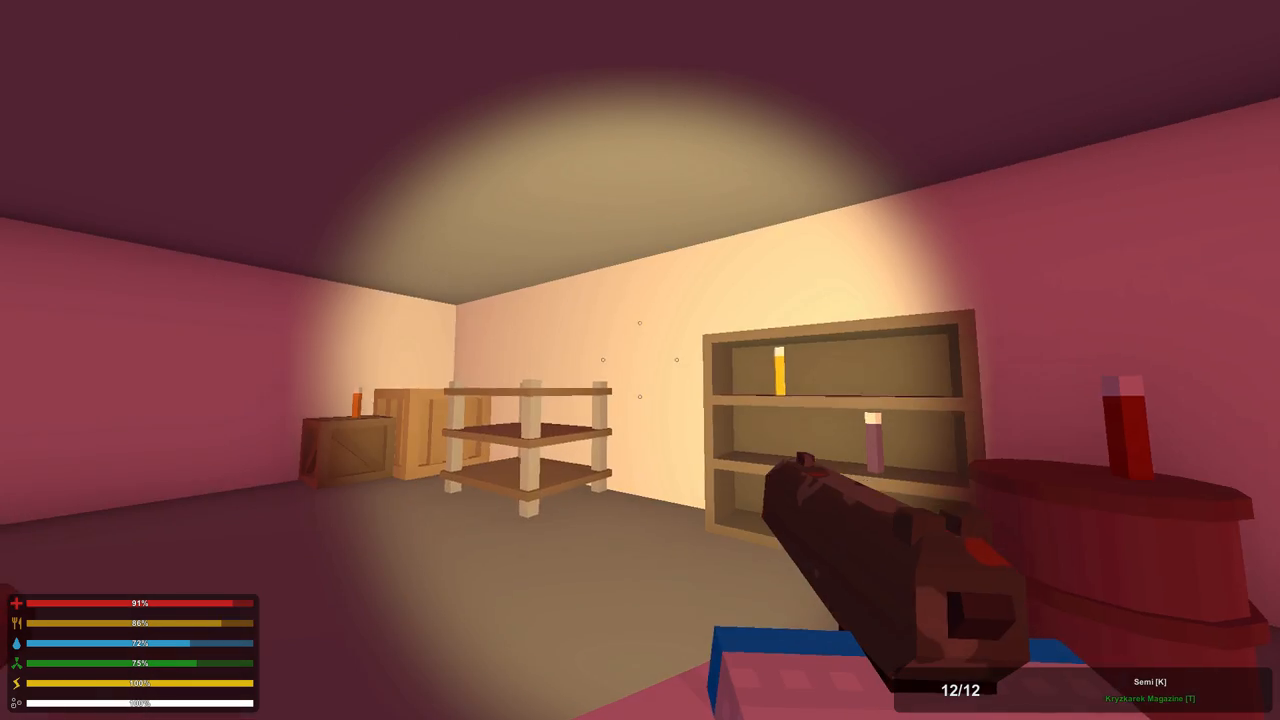
Step: Grab the nearby storage-room supplies and open the counter cupboard, finding Dima's Notes
{"action": "key", "text": "Tab"}
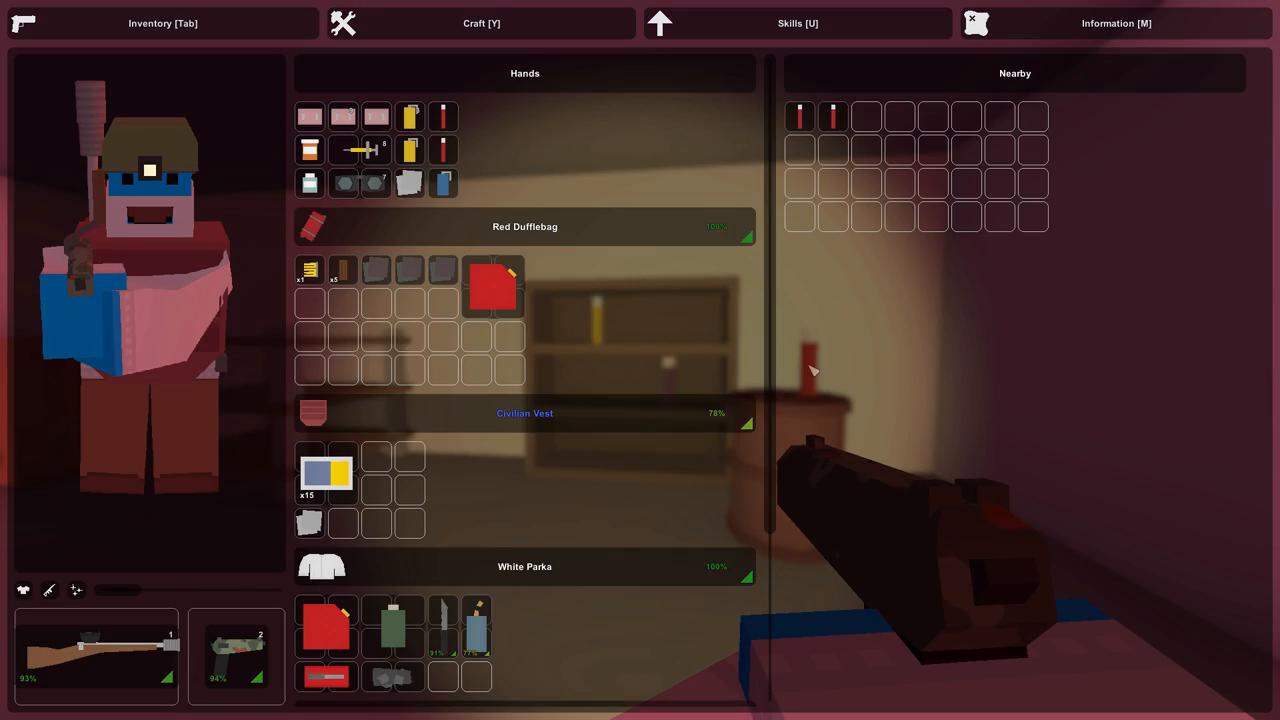
{"action": "key", "text": "Tab"}
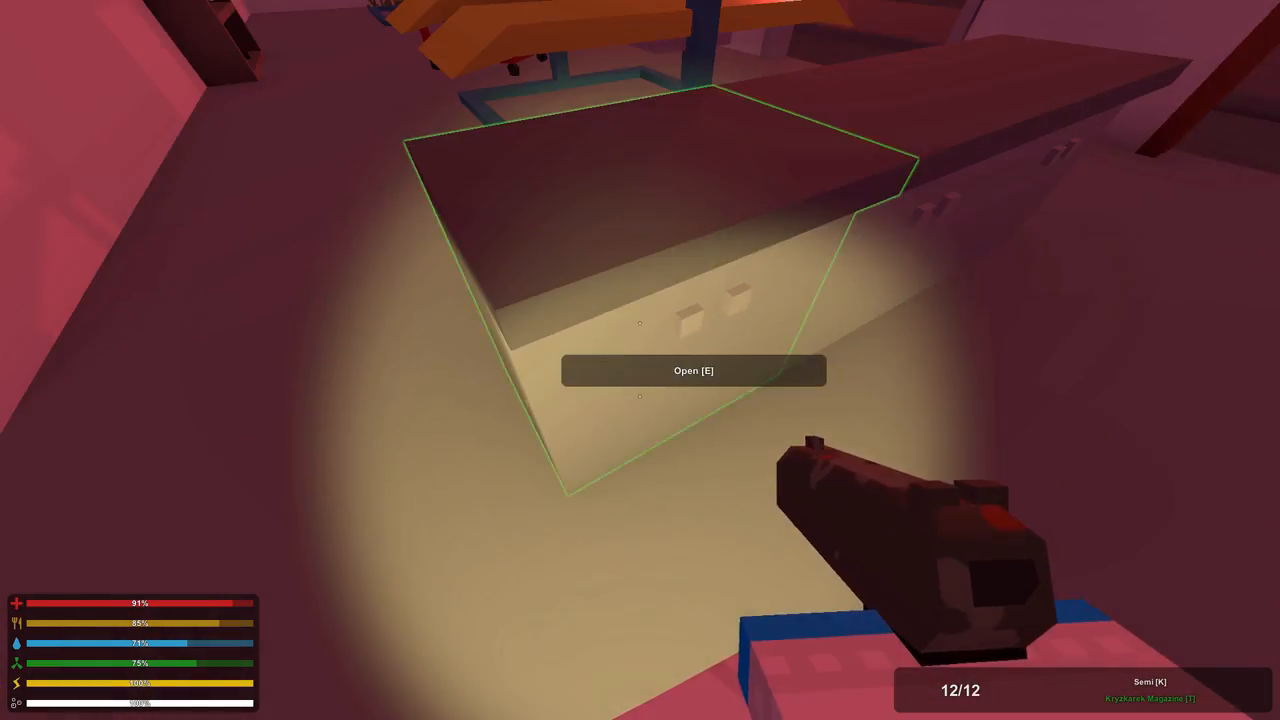
{"action": "key", "text": "e"}
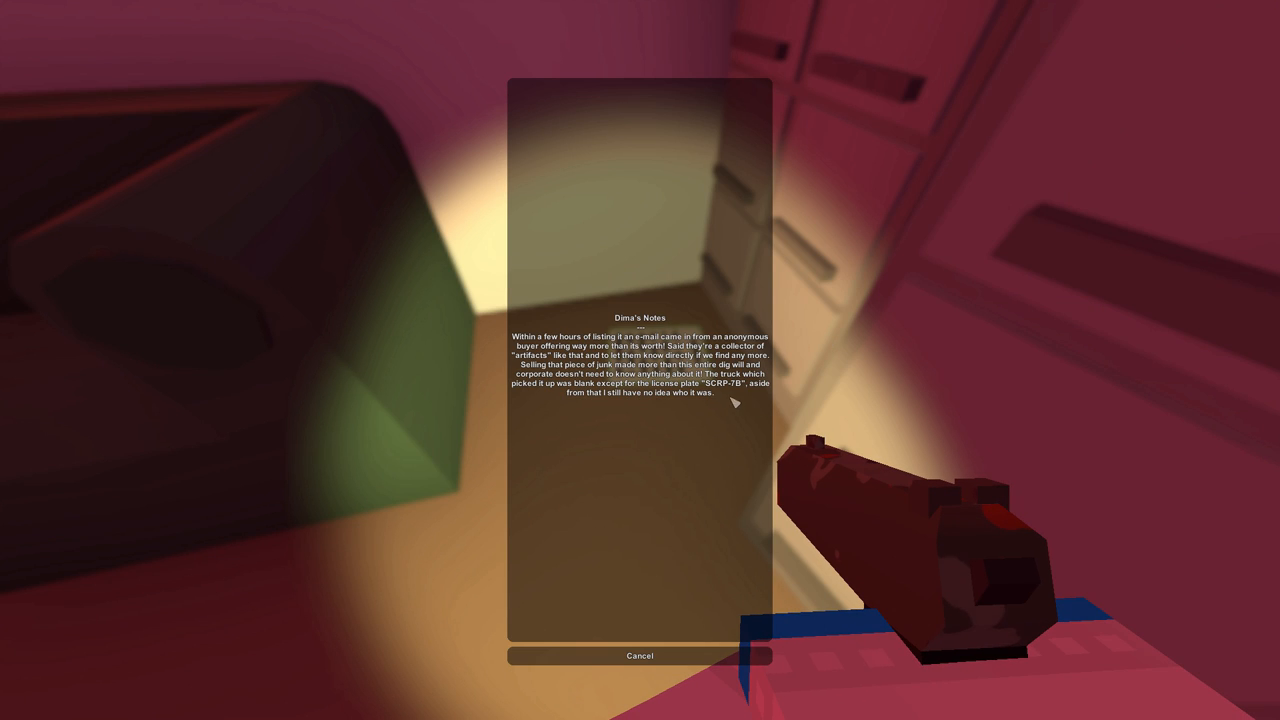
{"action": "mouse_move", "coordinate": [748, 383]}
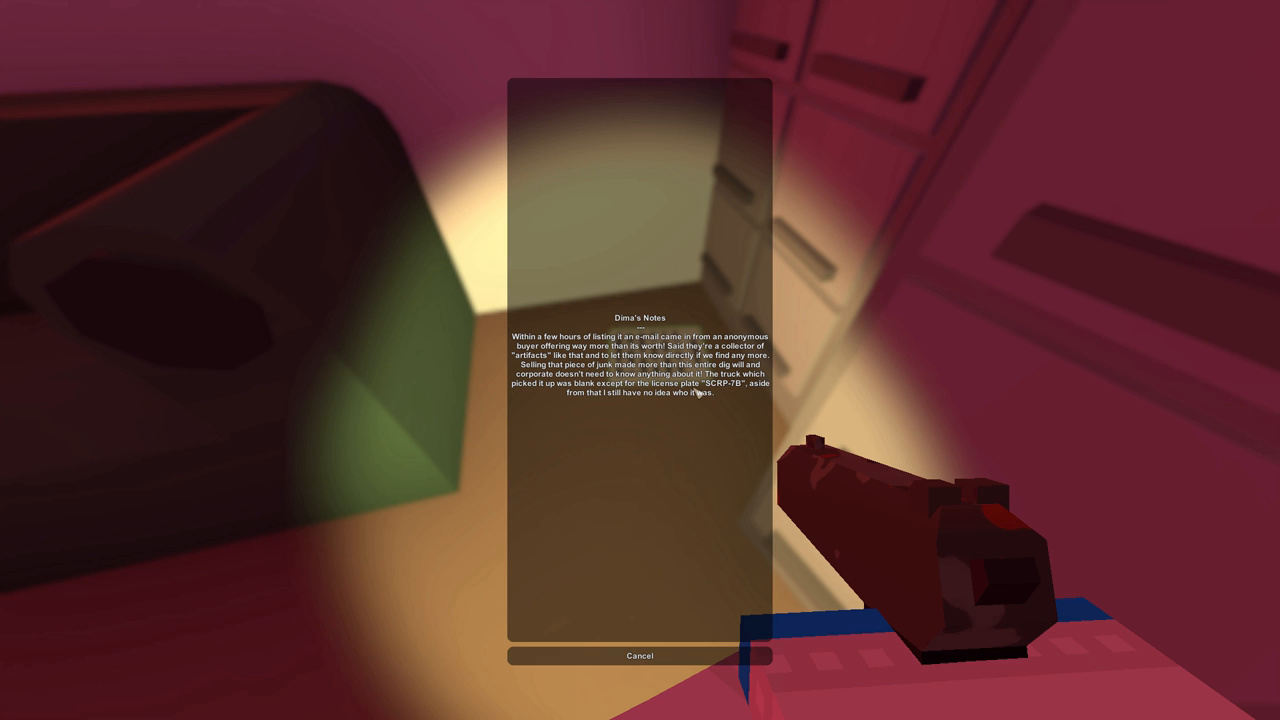
{"action": "mouse_move", "coordinate": [768, 392]}
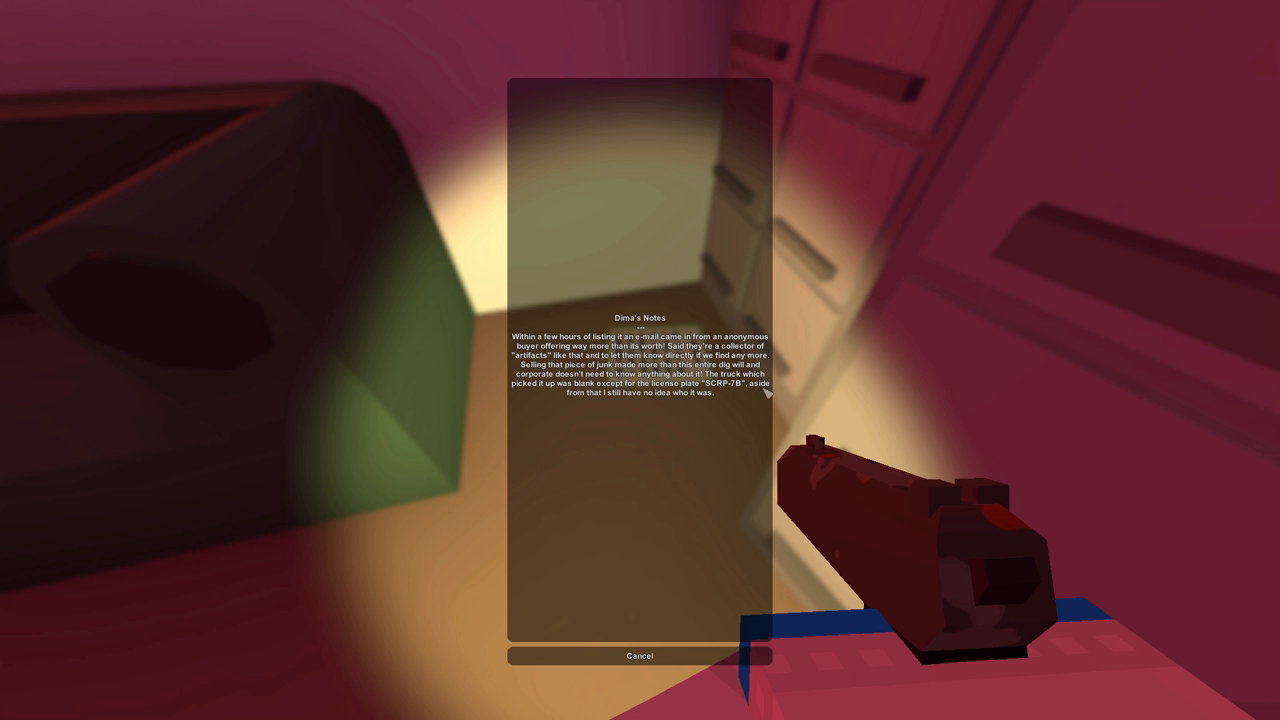
Step: Close Dima's Notes and check the dufflebag for the newly collected vials
{"action": "left_click", "coordinate": [640, 655]}
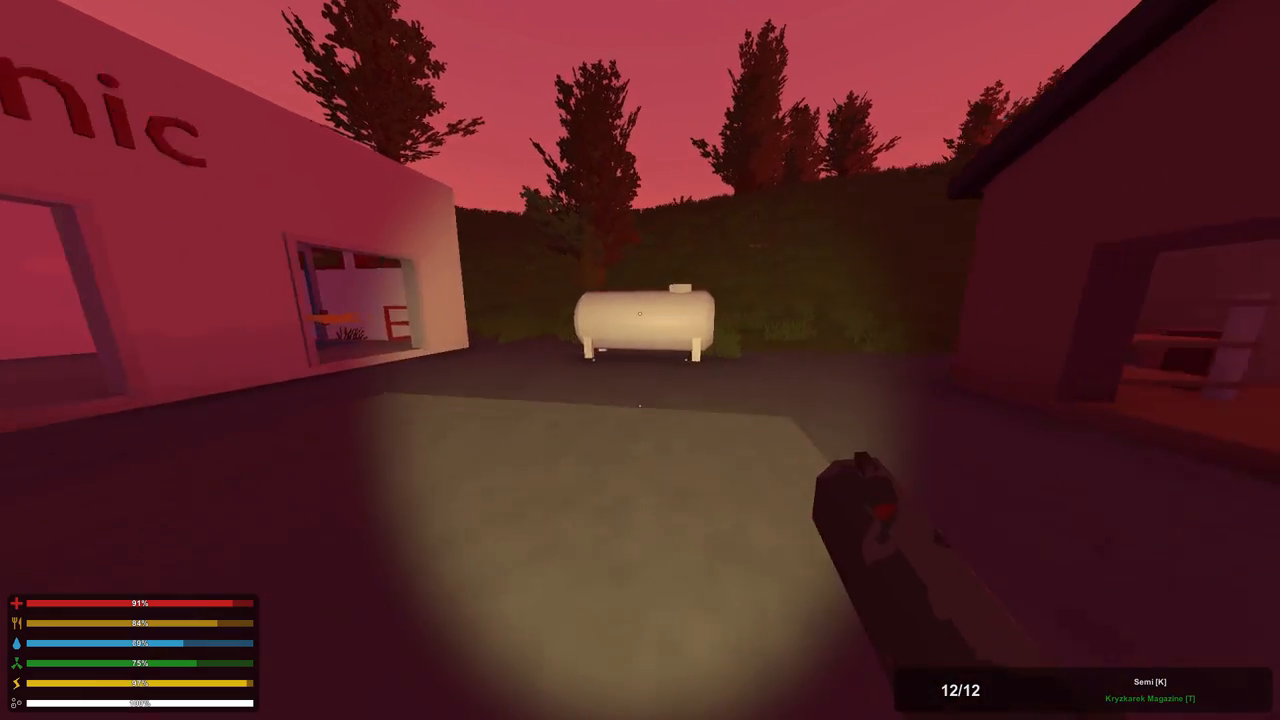
{"action": "key", "text": "Tab"}
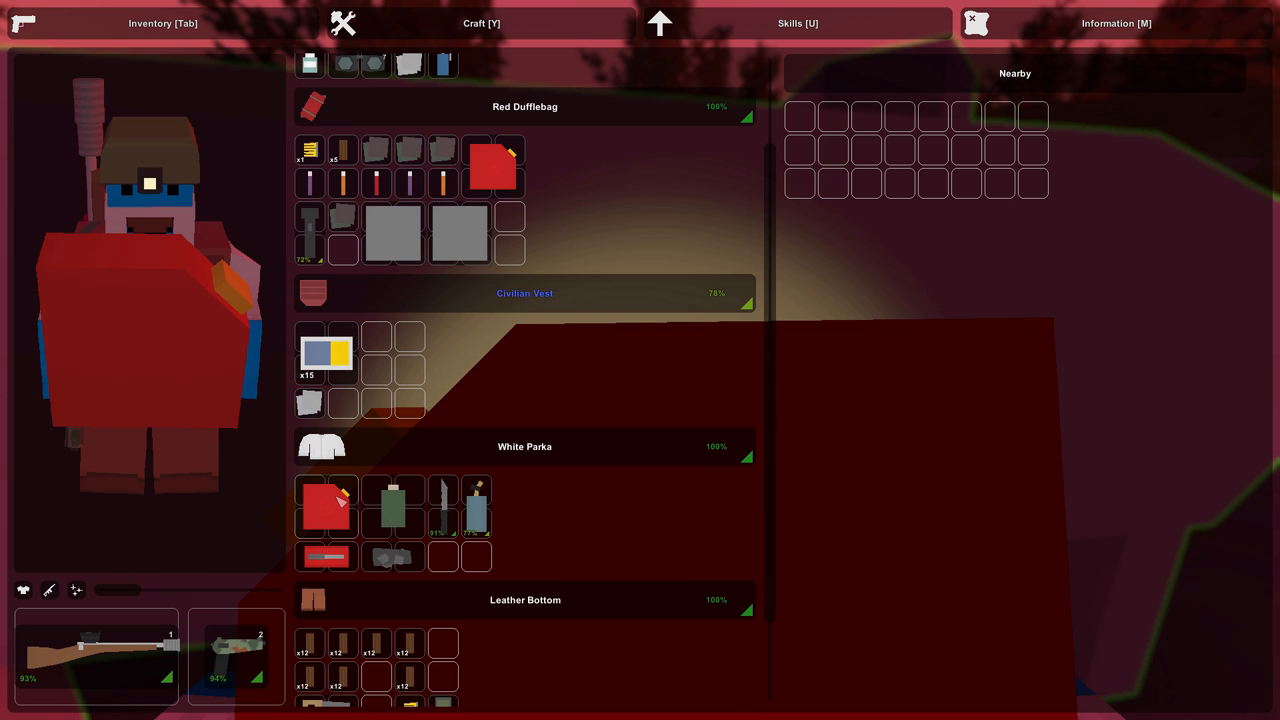
Step: Close the inventory after reviewing the gathered loot
{"action": "key", "text": "Tab"}
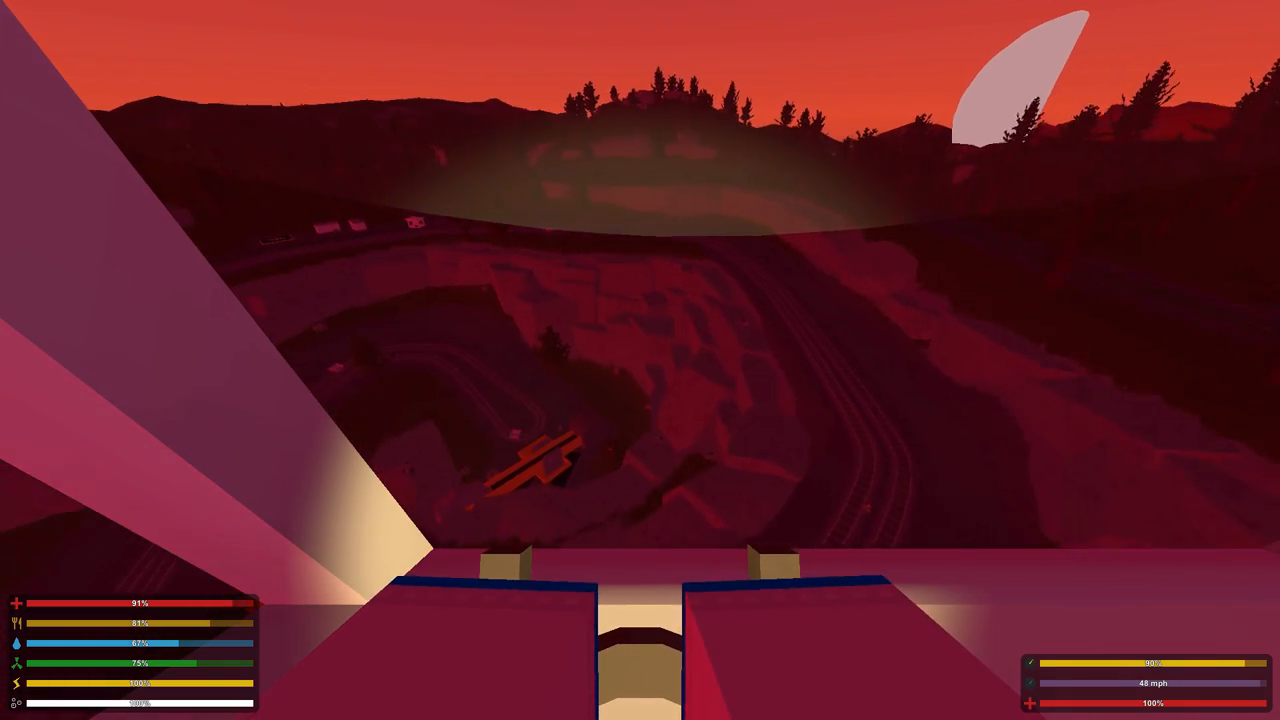
{"action": "mouse_move", "coordinate": [640, 360]}
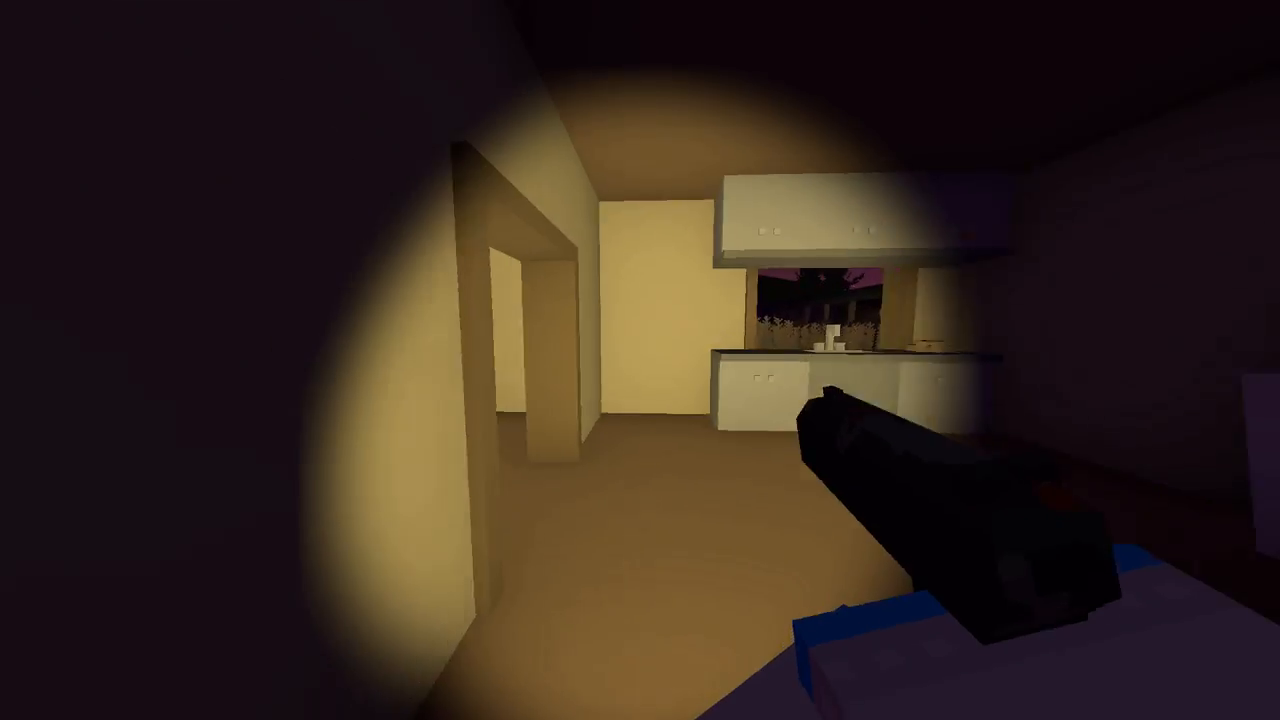
{"action": "mouse_move", "coordinate": [640, 360]}
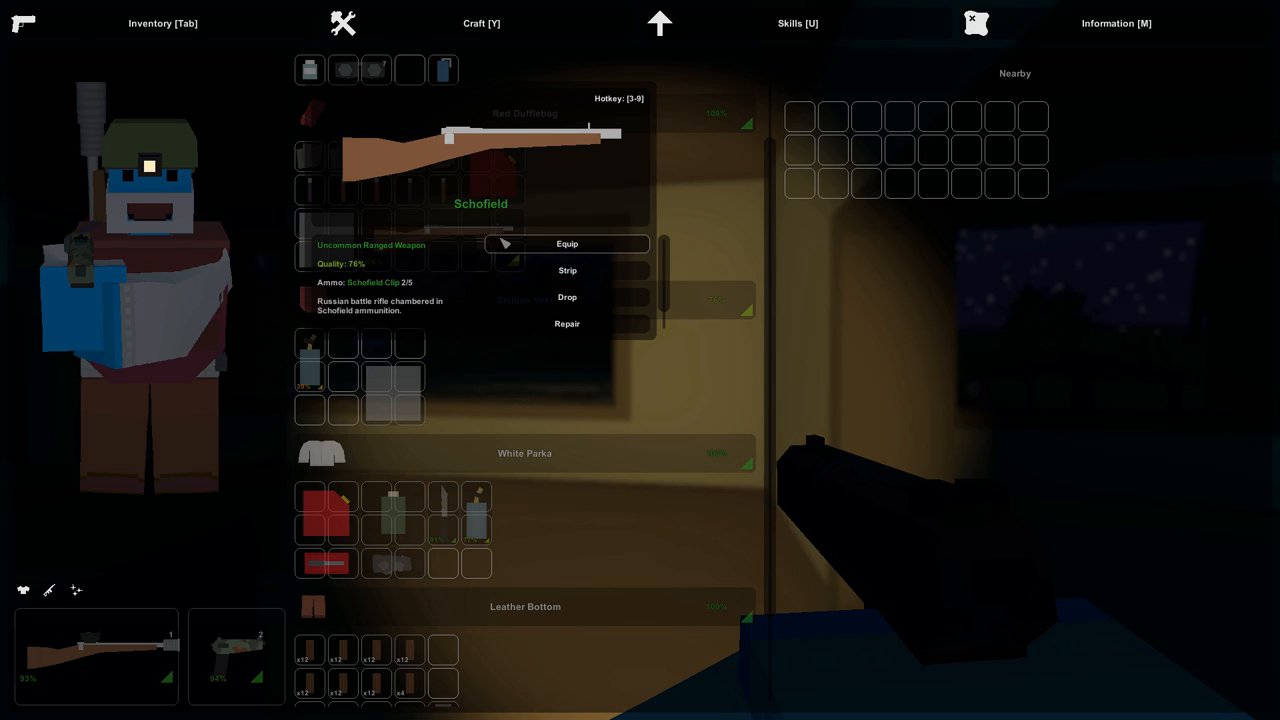
{"action": "mouse_move", "coordinate": [577, 253]}
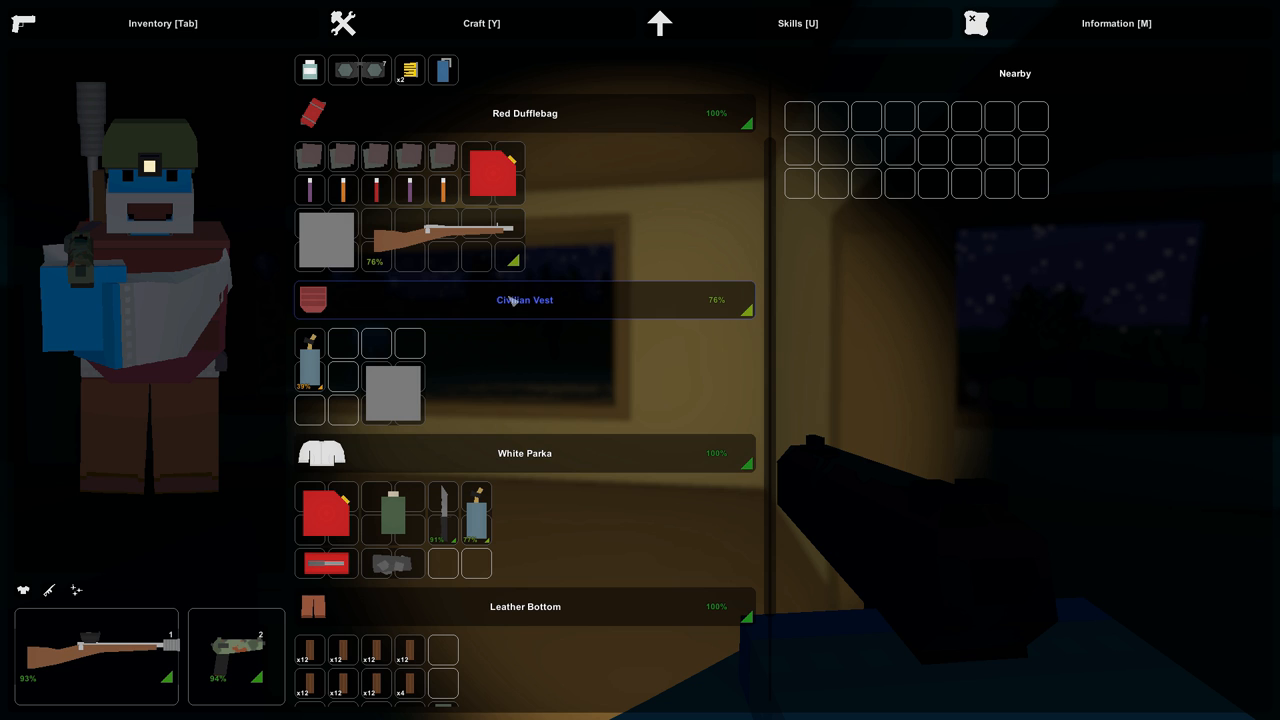
Step: View the Equip/Strip/Drop/Repair actions for the Schofield in the Red Dufflebag
{"action": "right_click", "coordinate": [408, 230]}
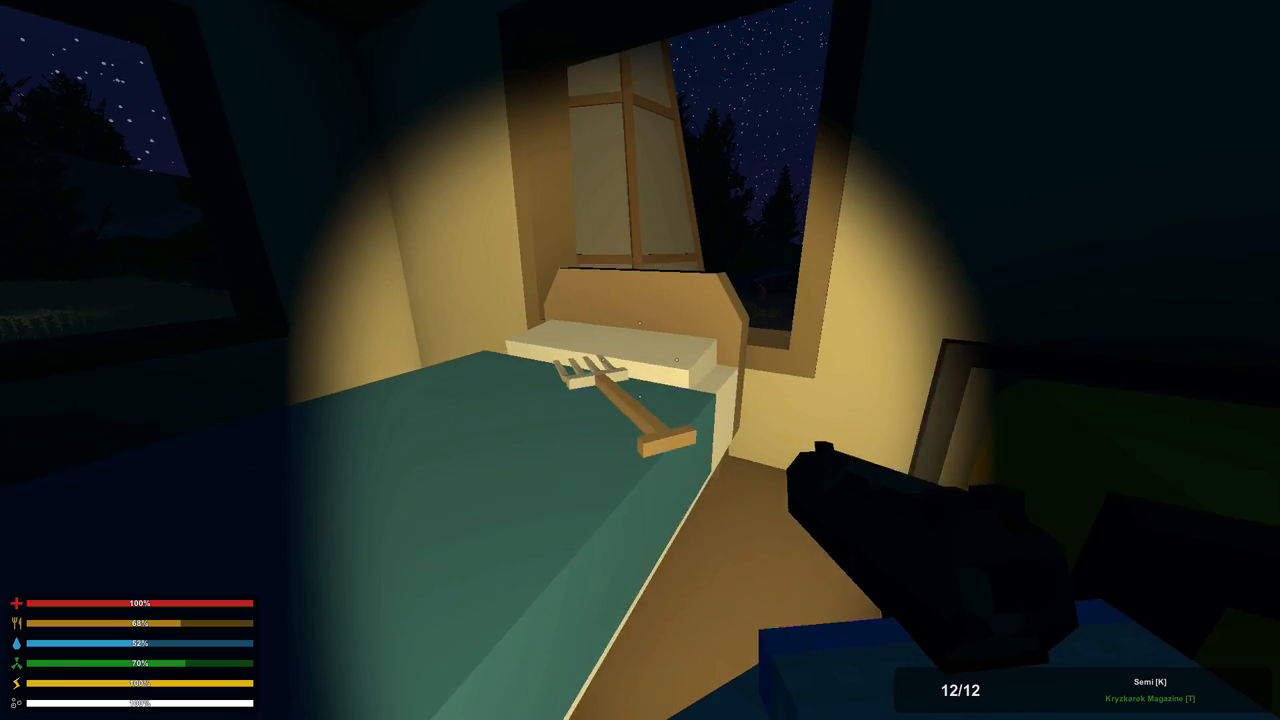
{"action": "key", "text": "Tab"}
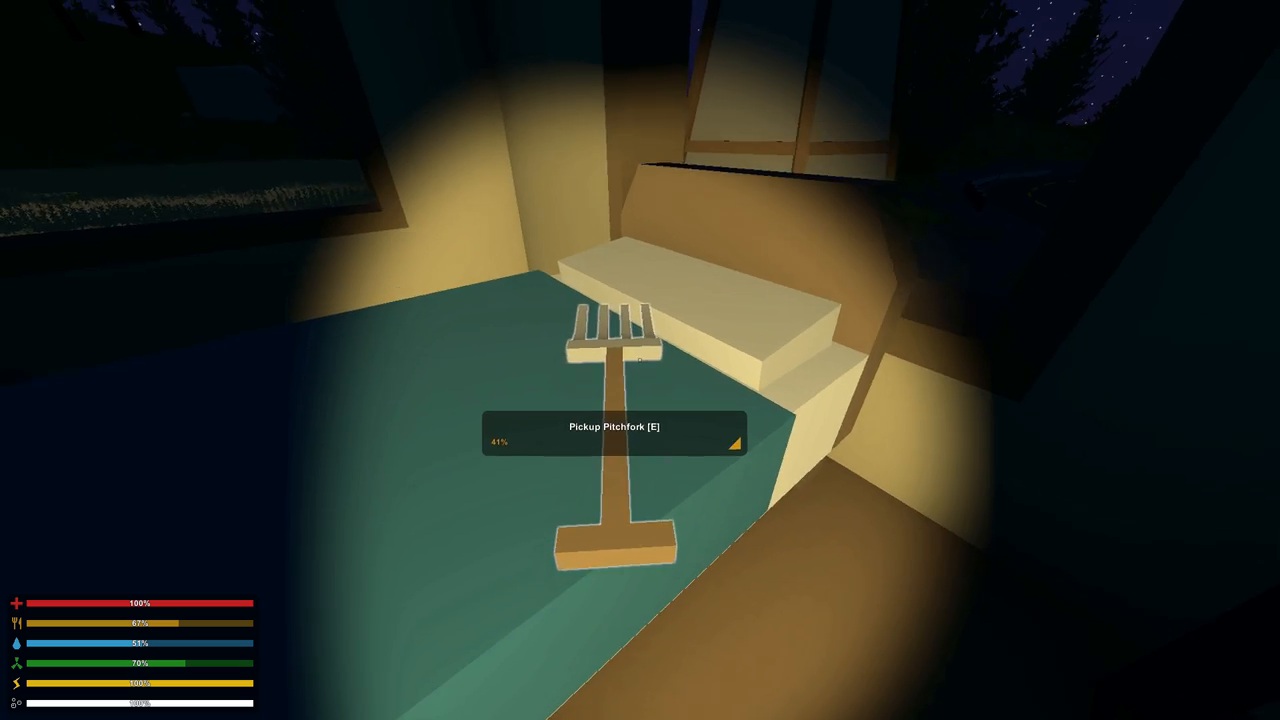
{"action": "key", "text": "Tab"}
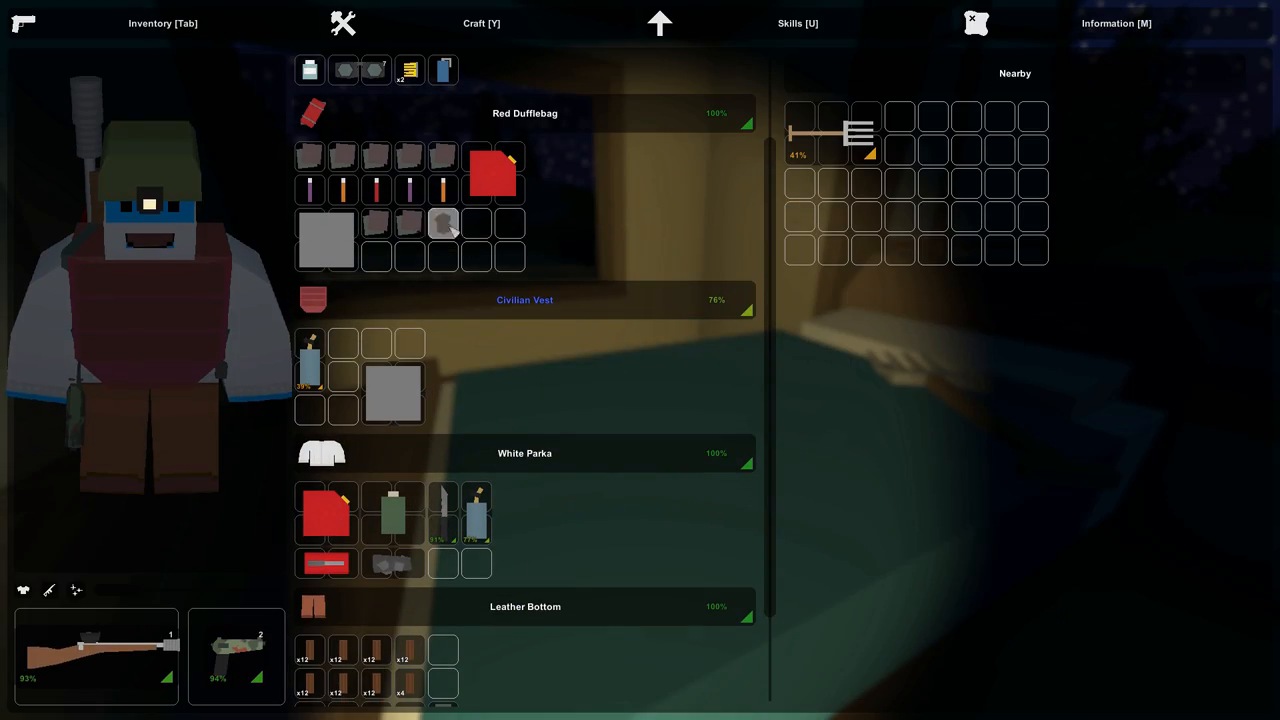
{"action": "key", "text": "Tab"}
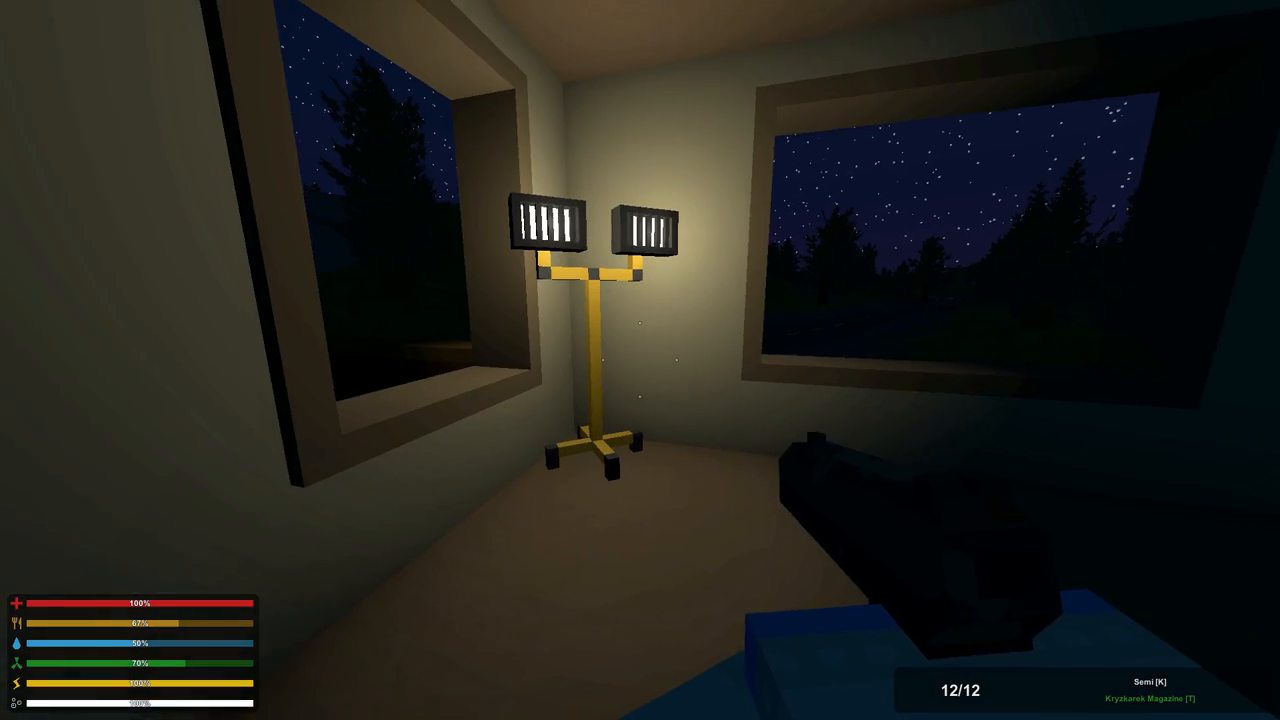
{"action": "mouse_move", "coordinate": [400, 360]}
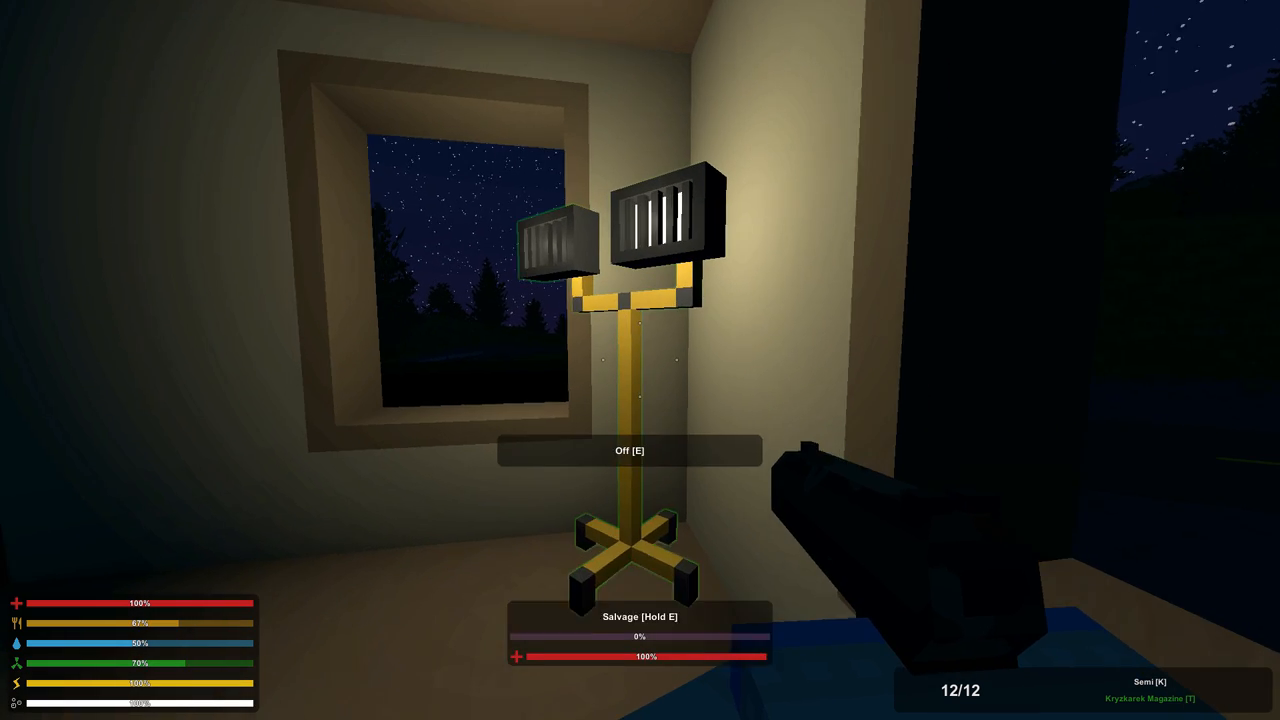
Step: Turn off the floodlight in the bedroom corner
{"action": "key", "text": "e"}
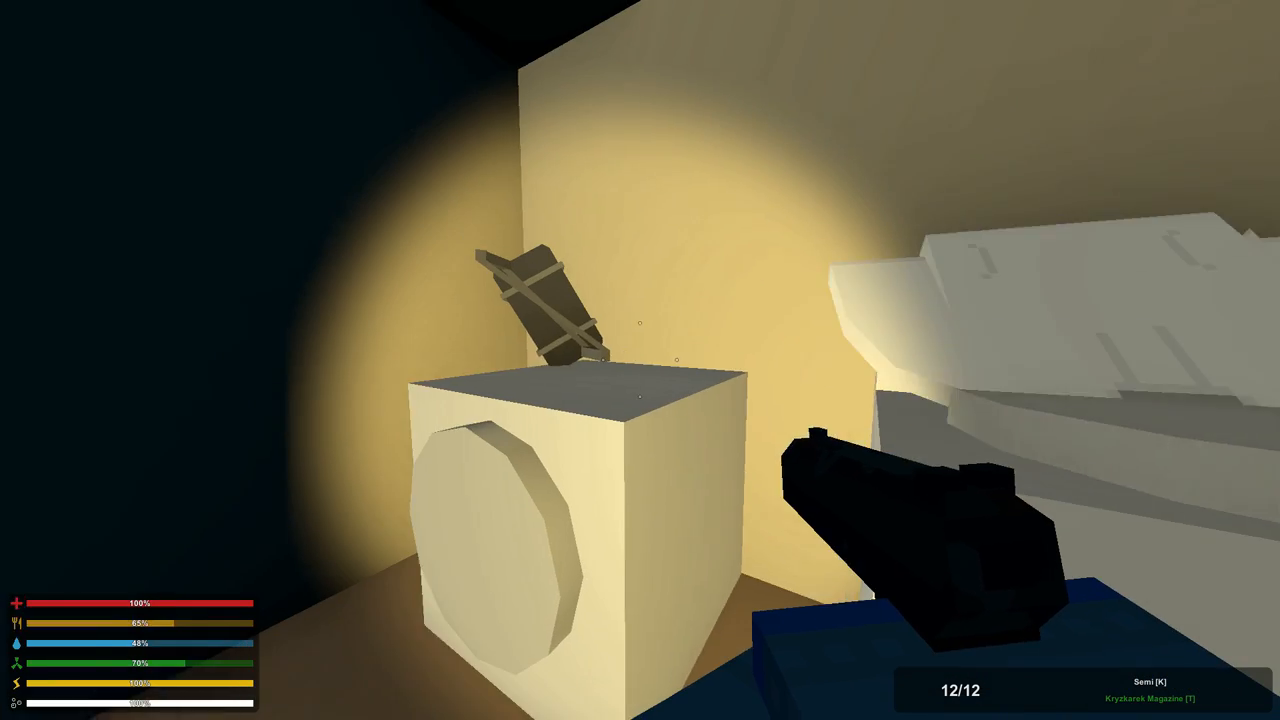
{"action": "key", "text": "Tab"}
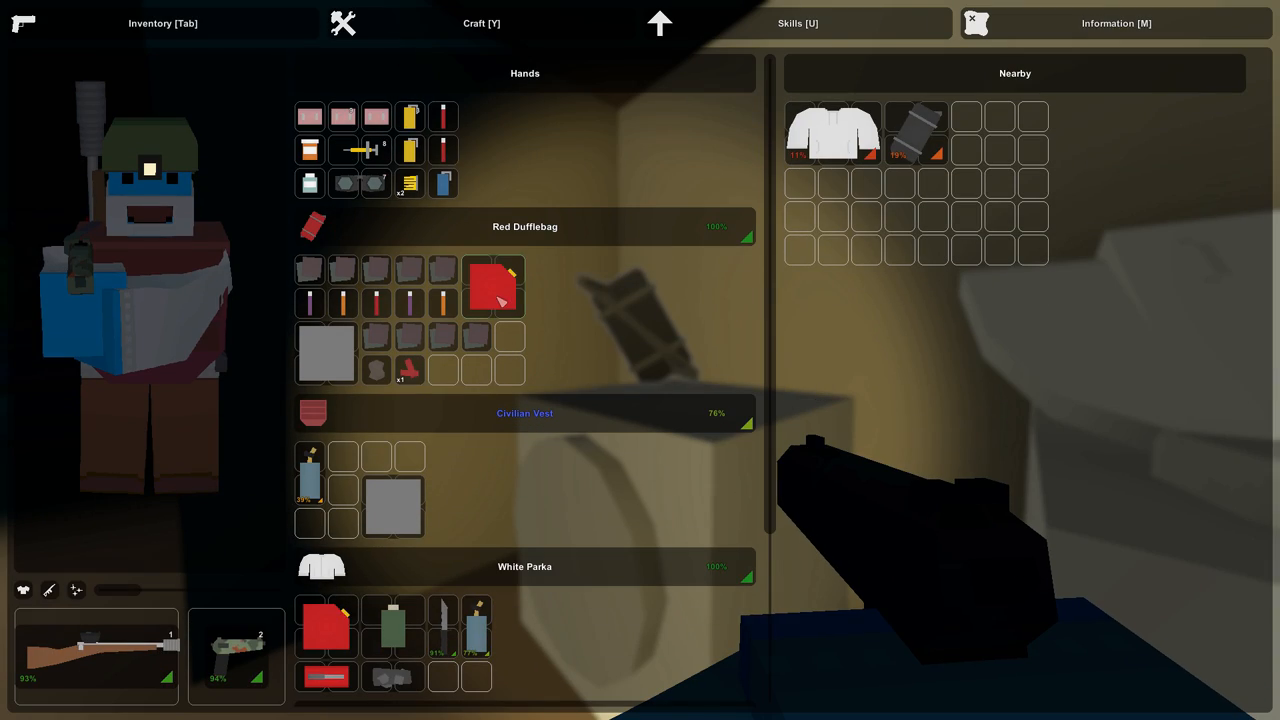
{"action": "key", "text": "Tab"}
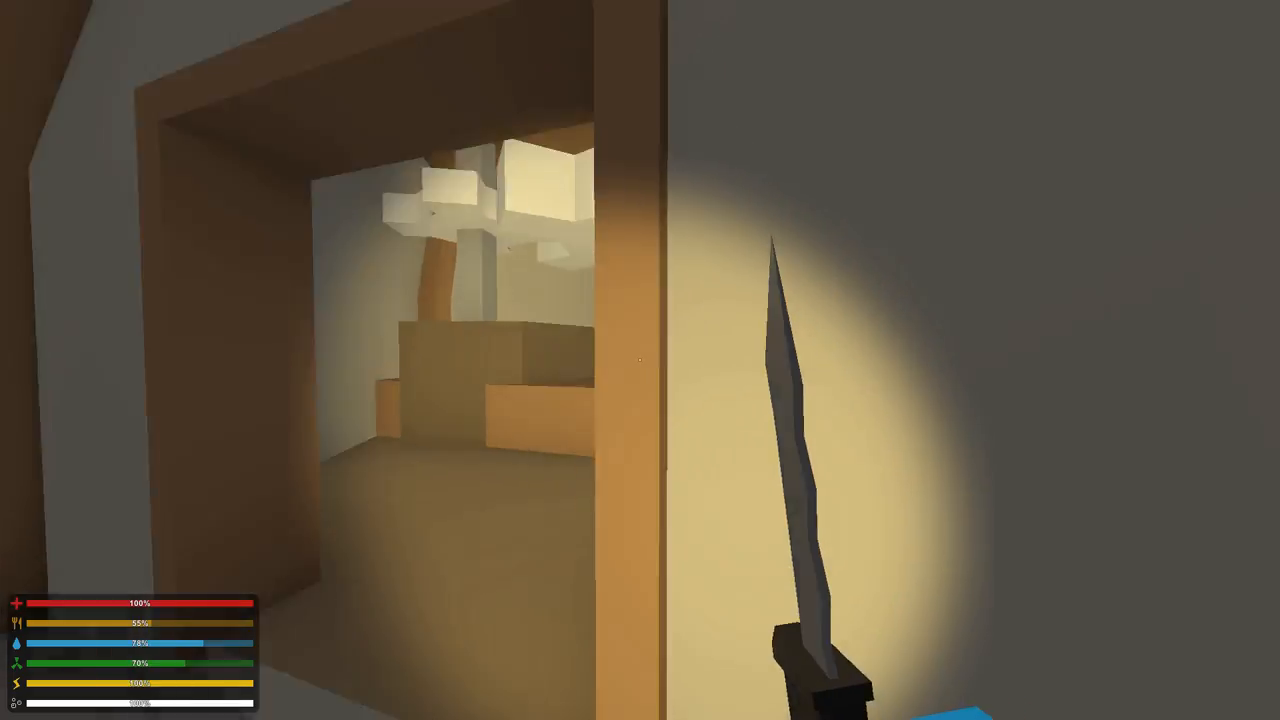
{"action": "mouse_move", "coordinate": [640, 360]}
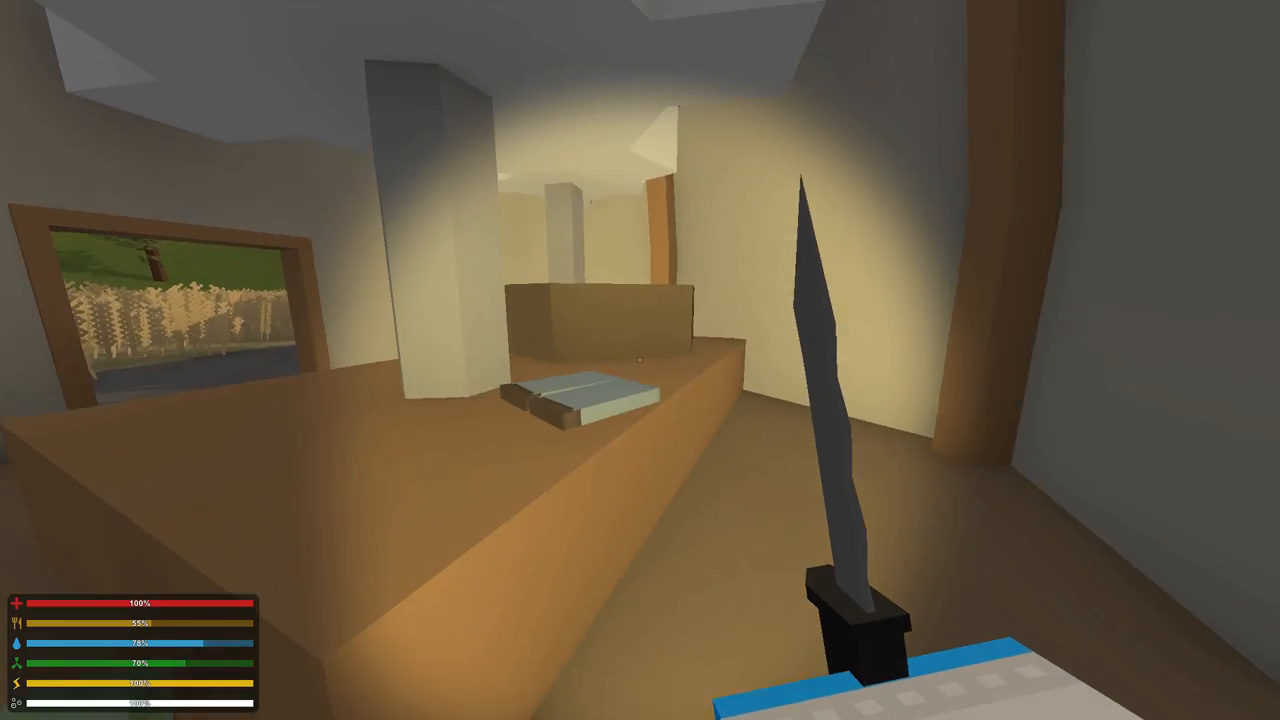
Step: Take the flat item from the kitchen counter through the inventory
{"action": "key", "text": "Tab"}
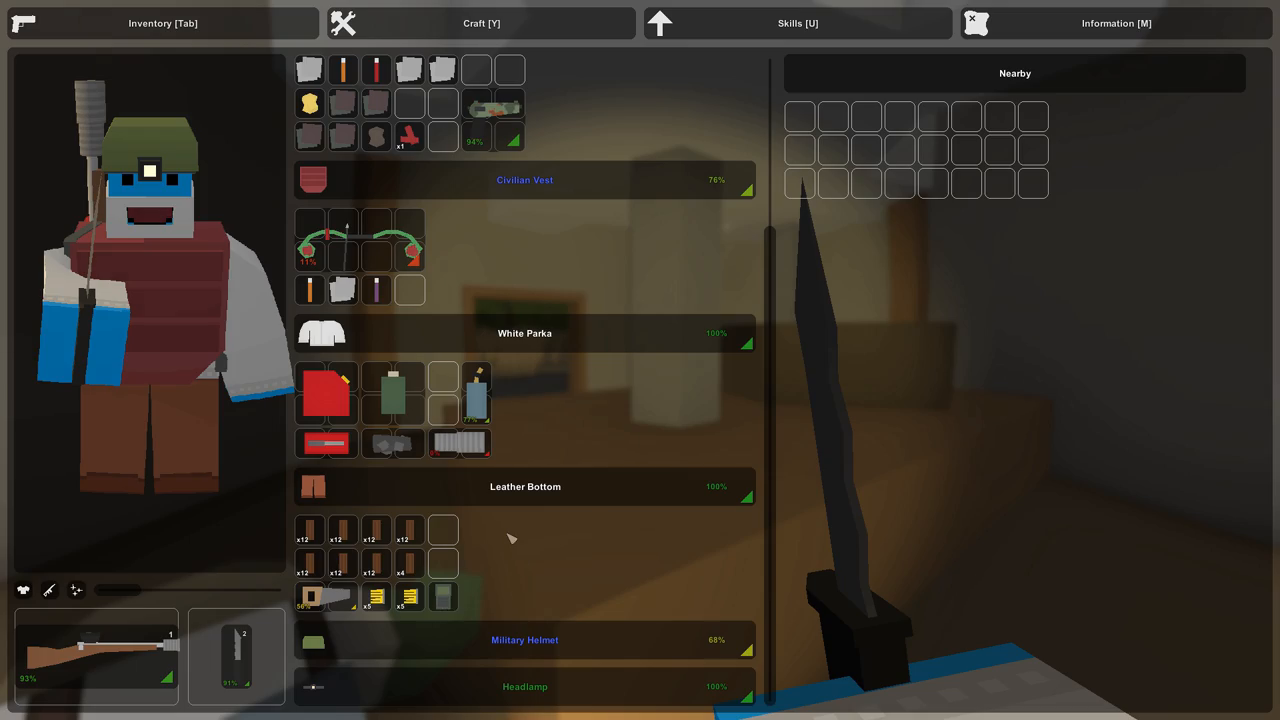
{"action": "key", "text": "Tab"}
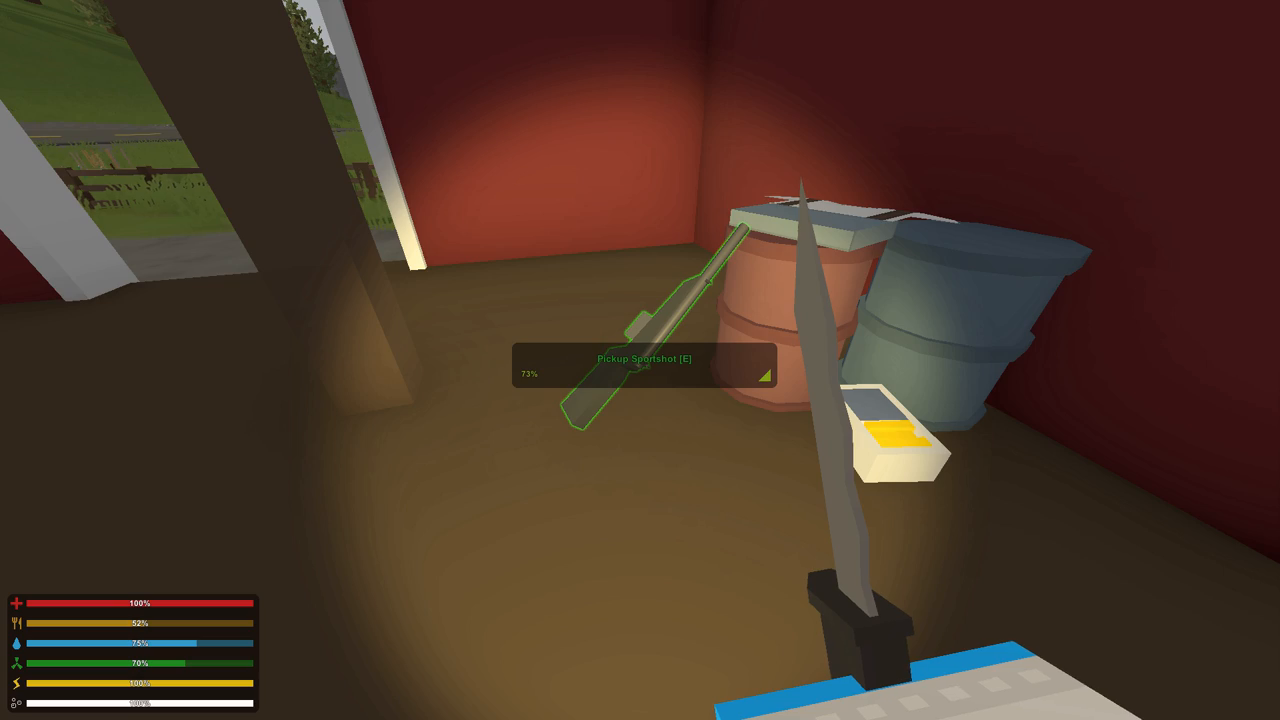
Step: Pick up the Sportshot rifle and the chainsaw from the barn floor
{"action": "key", "text": "Tab"}
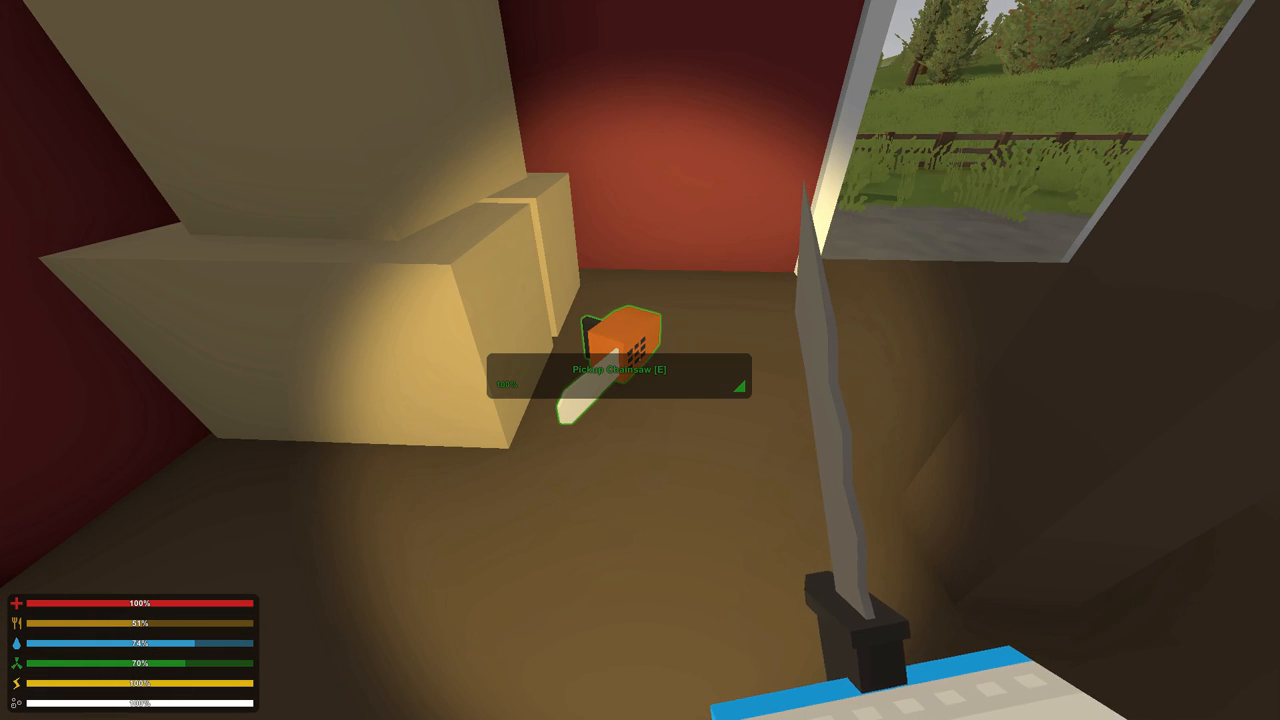
{"action": "key", "text": "Tab"}
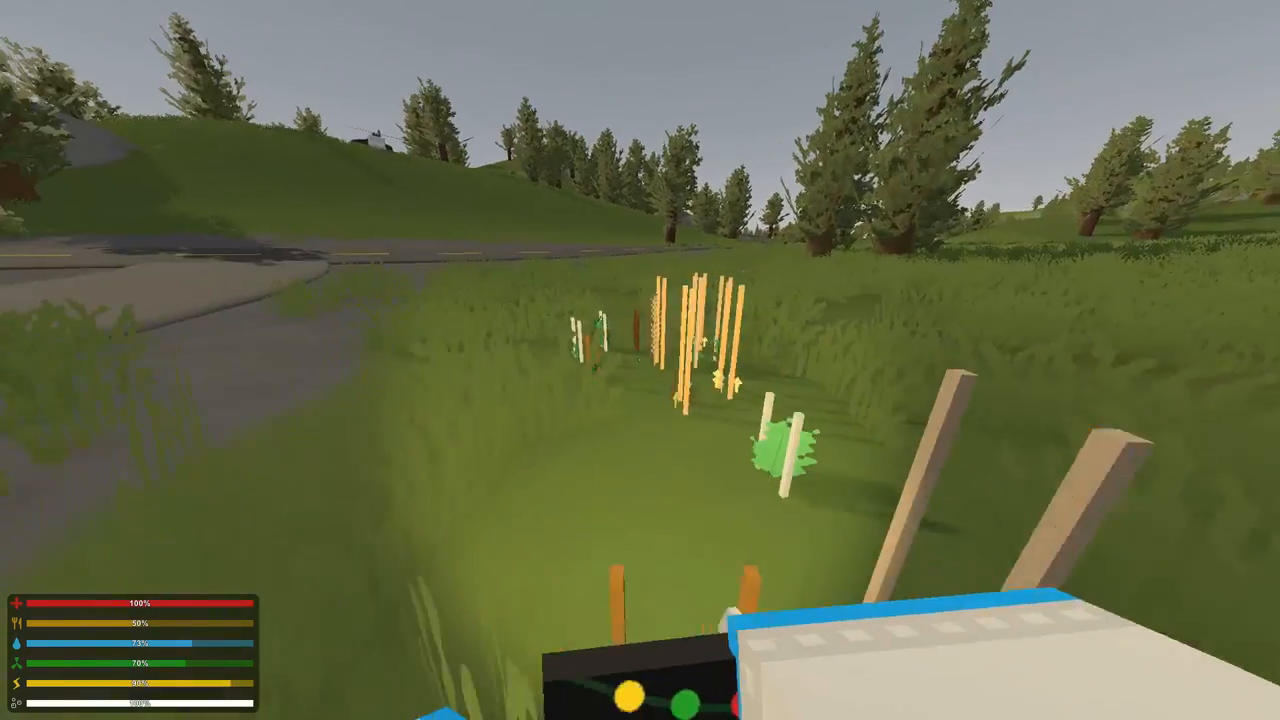
Step: Put the chainsaw in the secondary slot and plant seeds by the garden stakes
{"action": "key", "text": "Tab"}
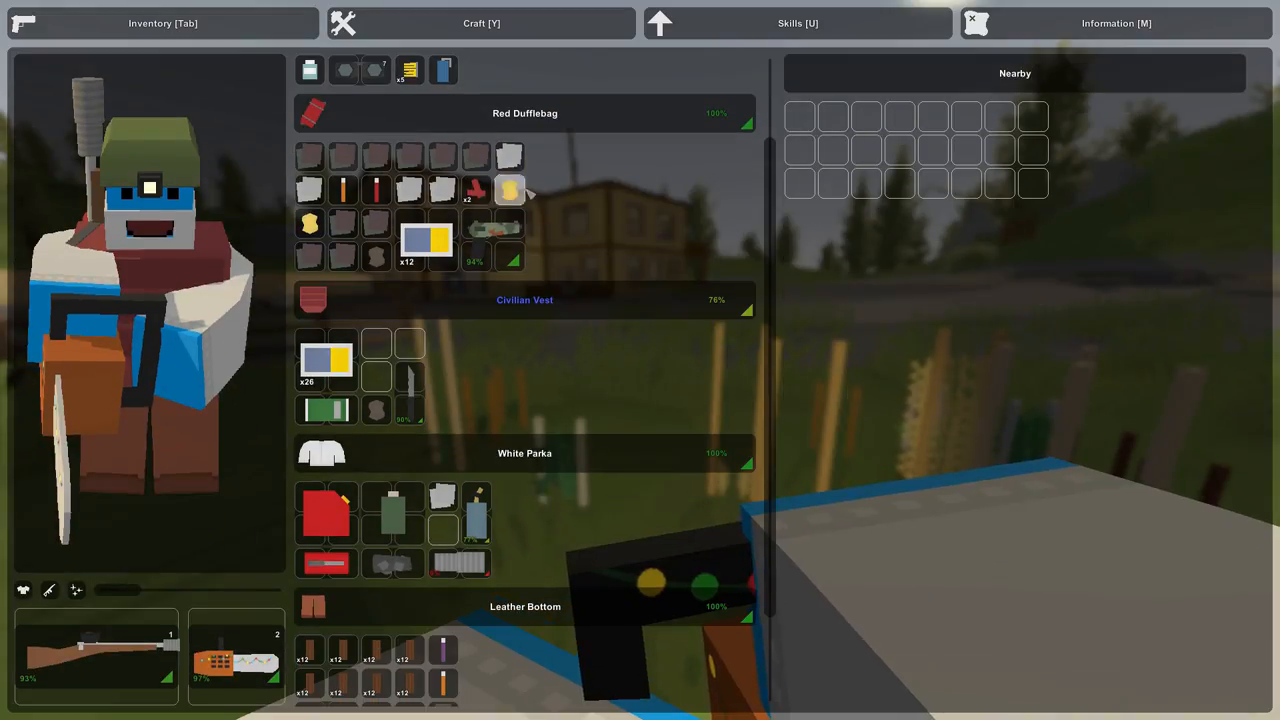
{"action": "key", "text": "Tab"}
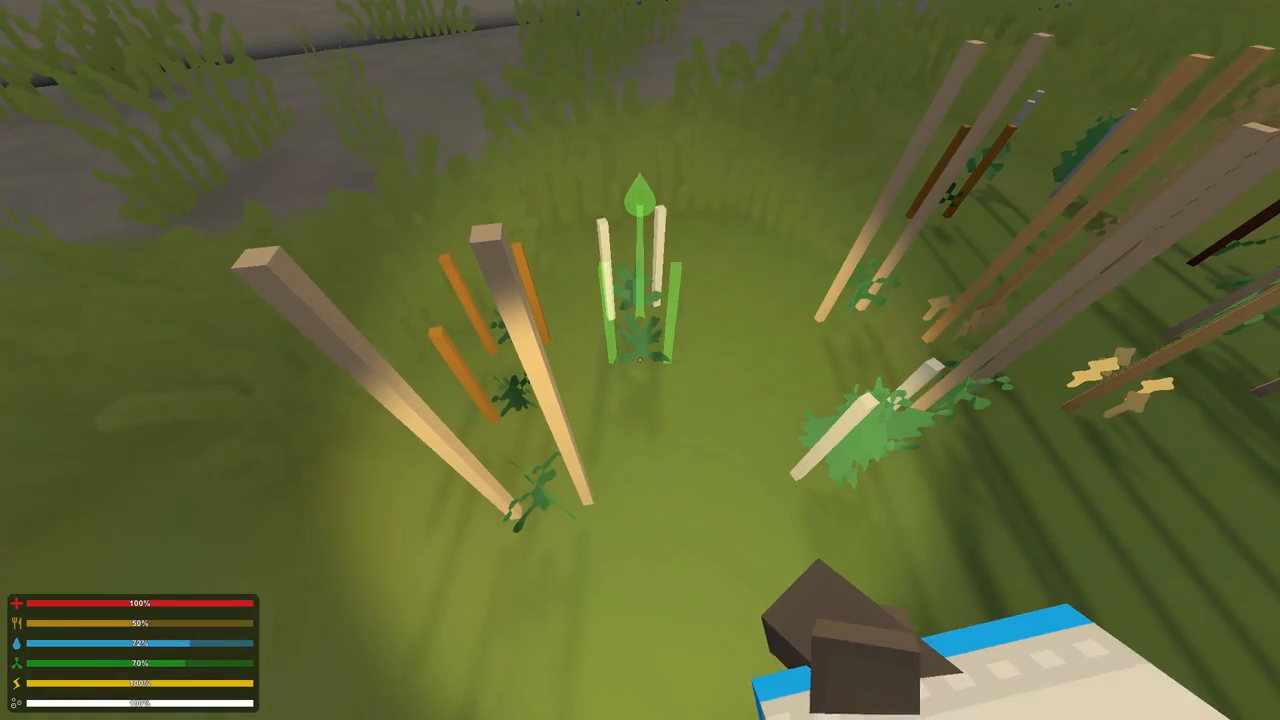
{"action": "key", "text": "Tab"}
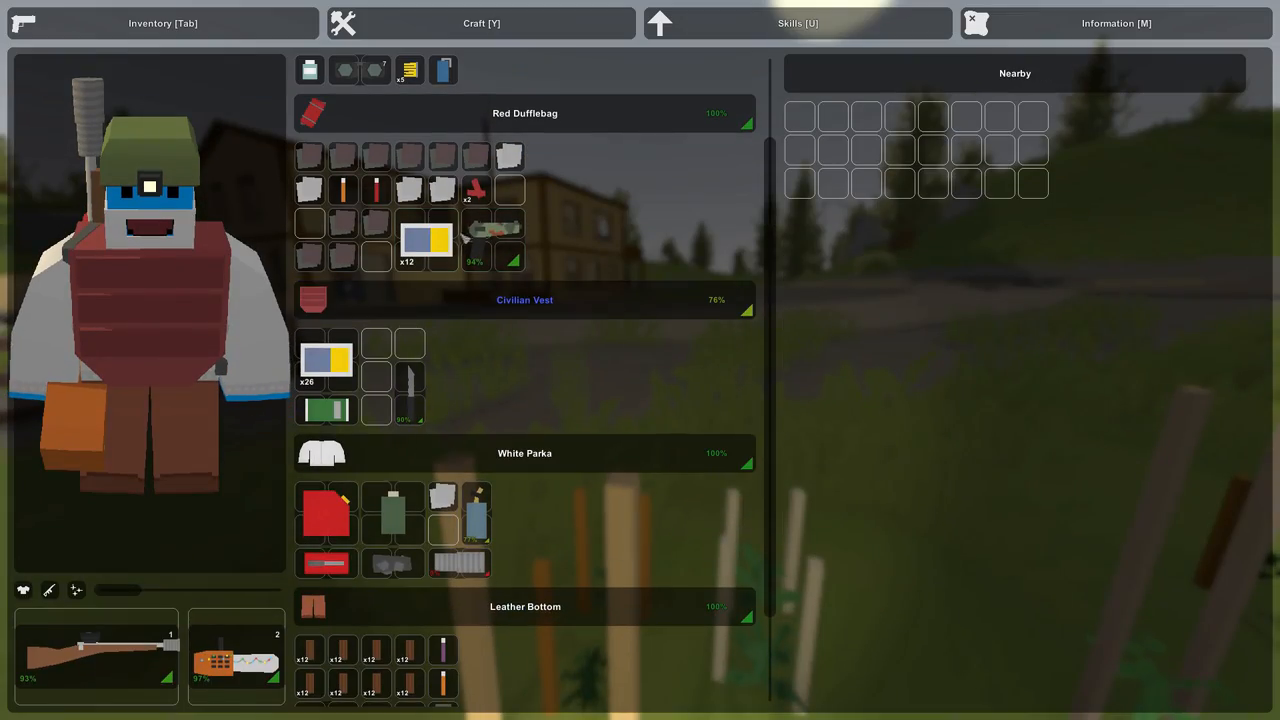
{"action": "key", "text": "Tab"}
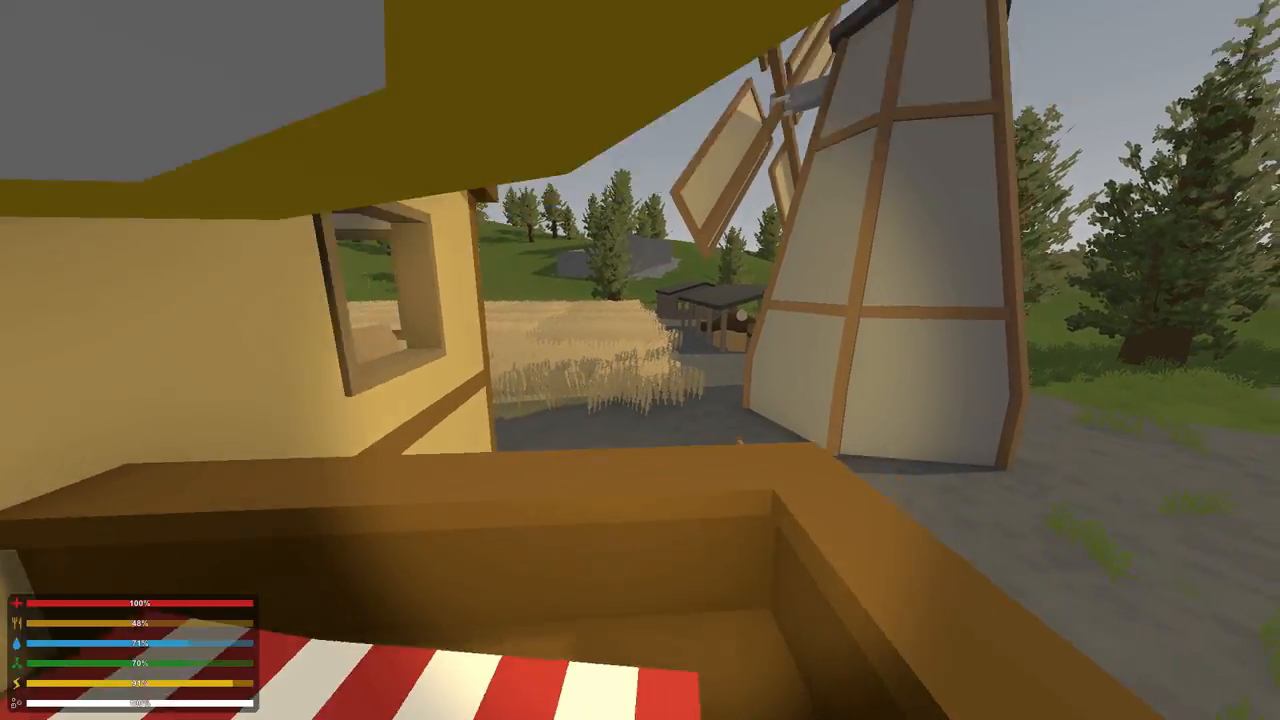
{"action": "mouse_move", "coordinate": [640, 360]}
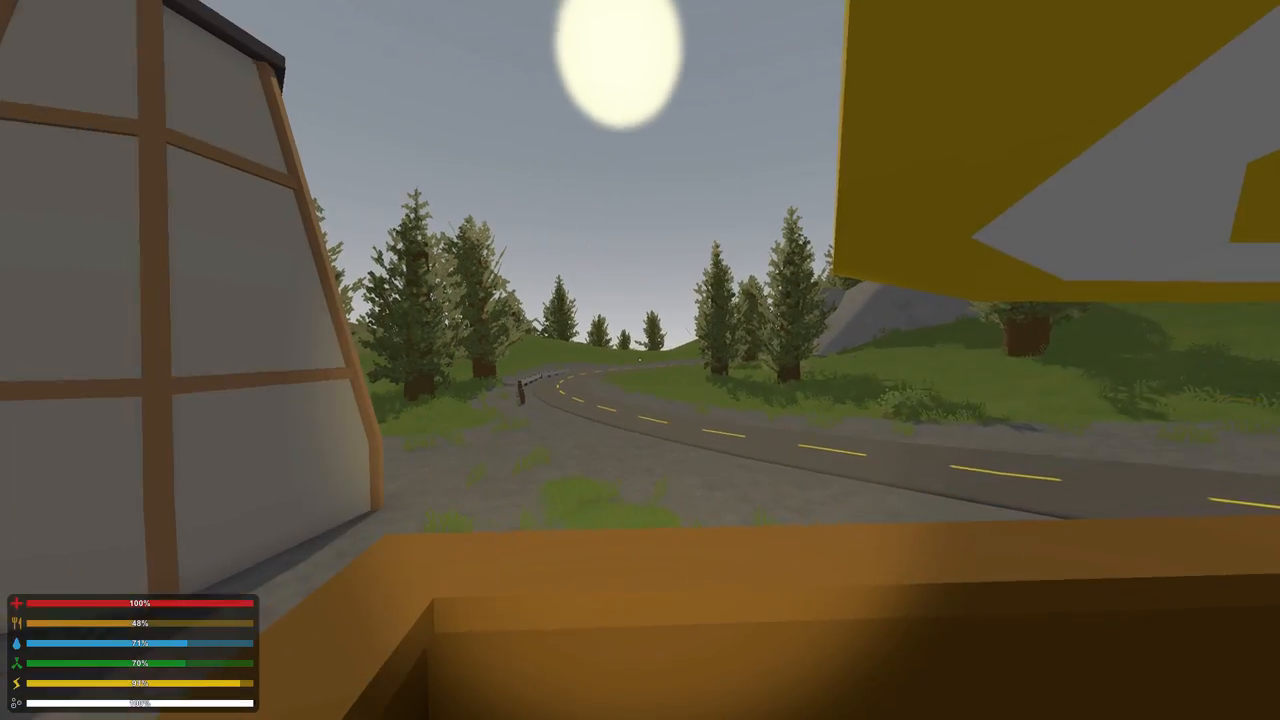